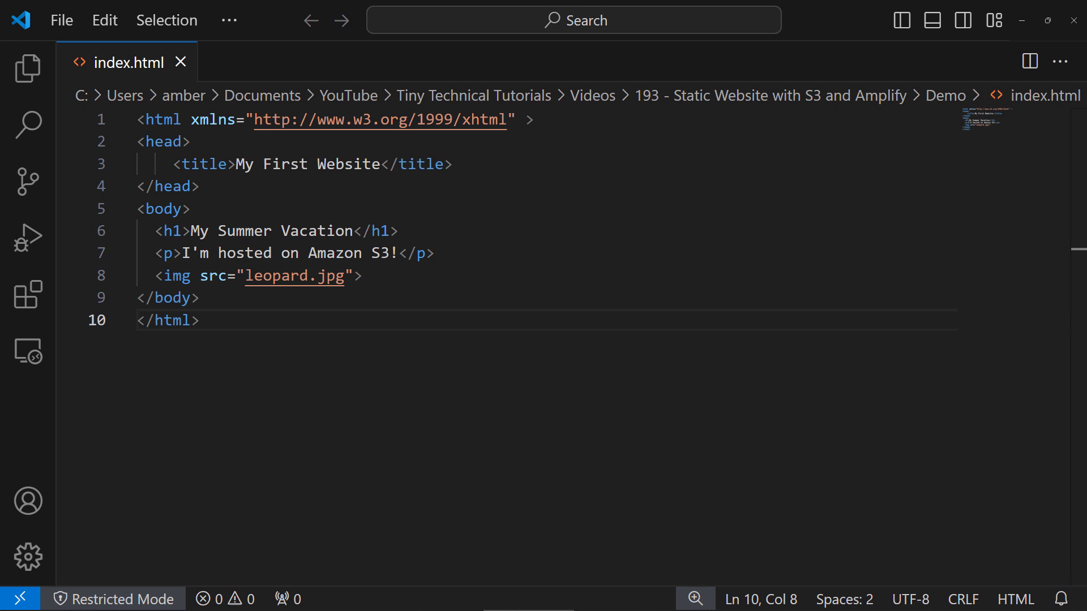
- Preview the local index.html page with its vacation heading and leopard photo in the browser
{"action": "left_click", "coordinate": [199, 321]}
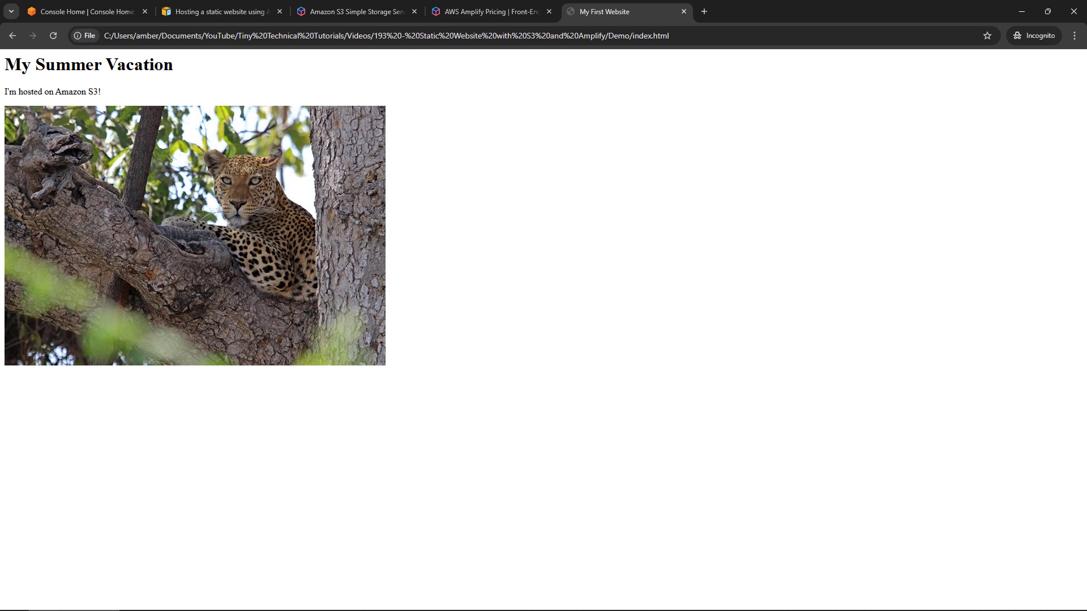
- Review the Amazon S3 pricing page down to its AWS Free Tier section
{"action": "left_click", "coordinate": [352, 11]}
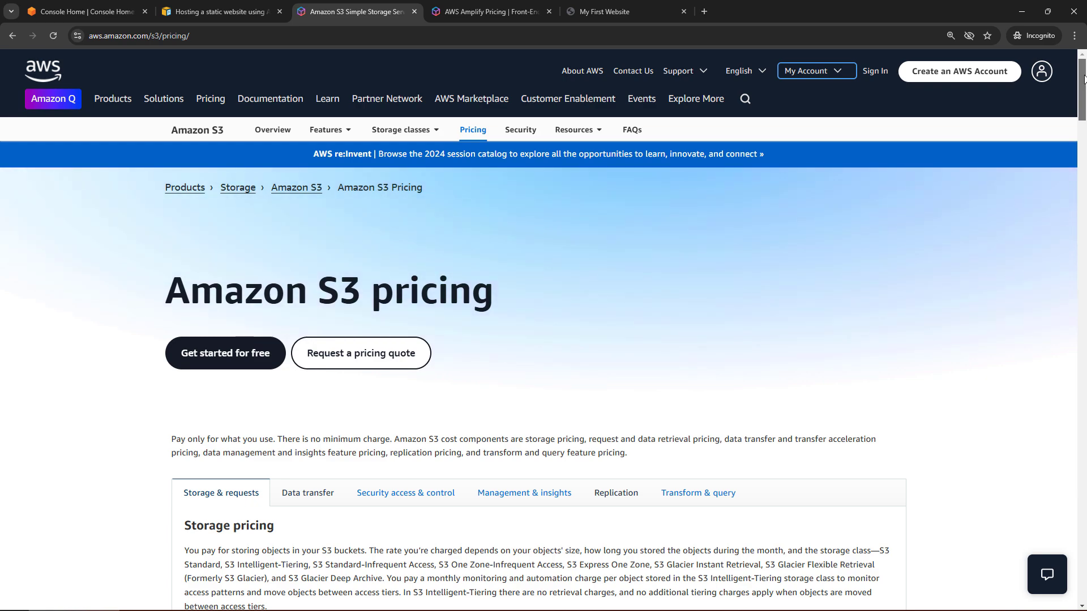
{"action": "scroll", "scroll_direction": "down", "scroll_amount": 3}
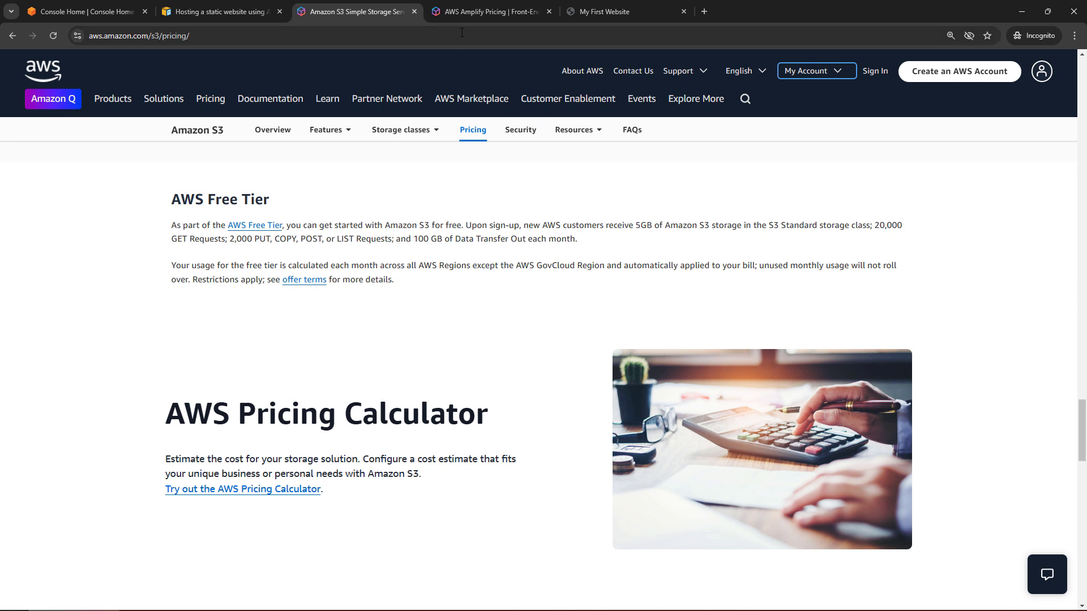
- Review the AWS Amplify pricing table with its free-tier limits
{"action": "left_click", "coordinate": [489, 11]}
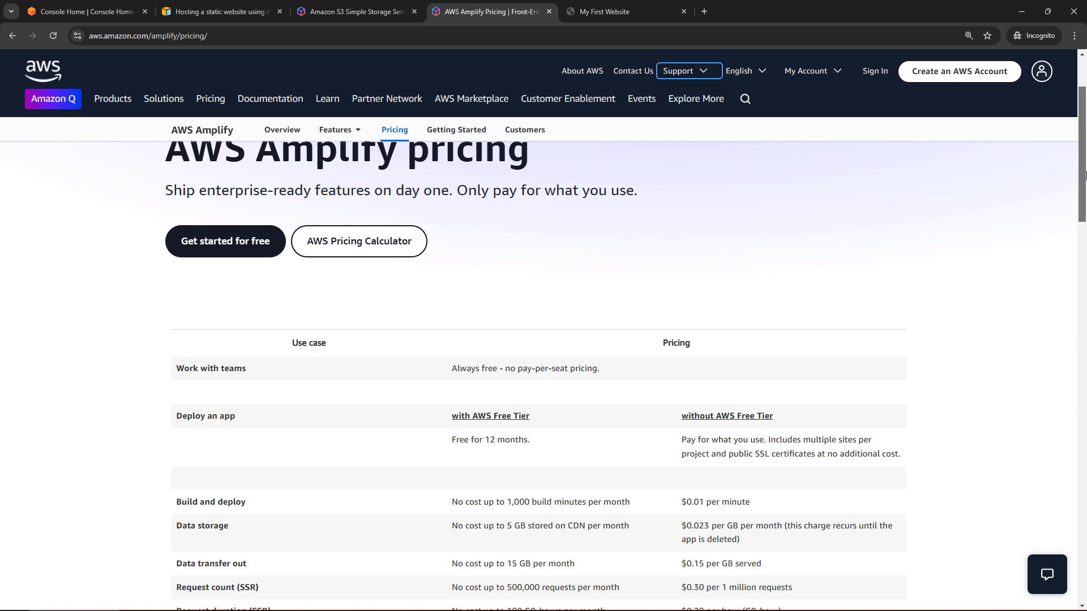
{"action": "scroll", "scroll_direction": "down", "scroll_amount": 3}
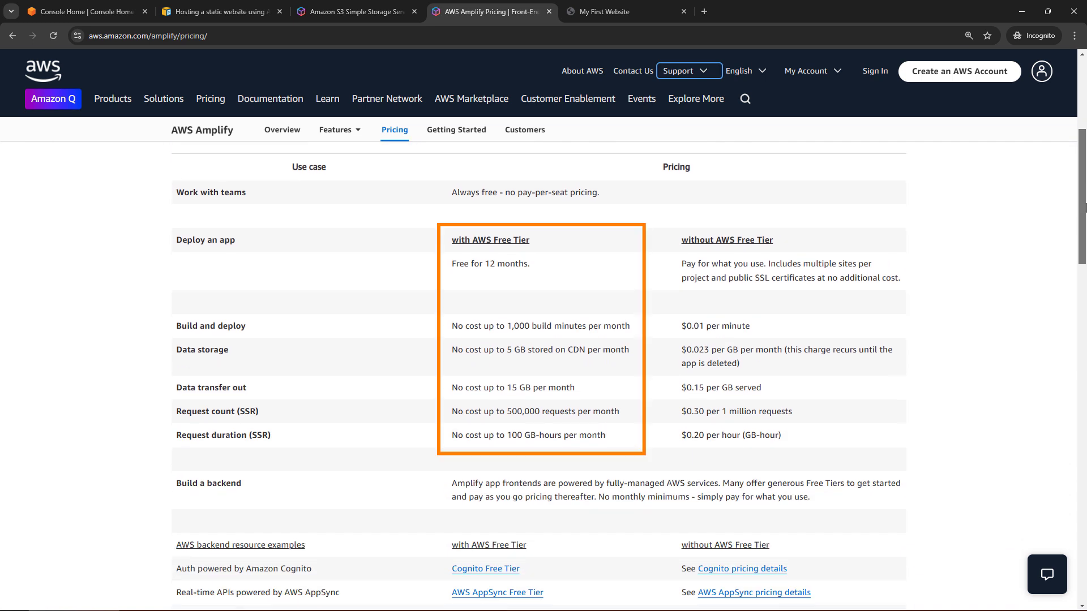
{"action": "left_click", "coordinate": [726, 240]}
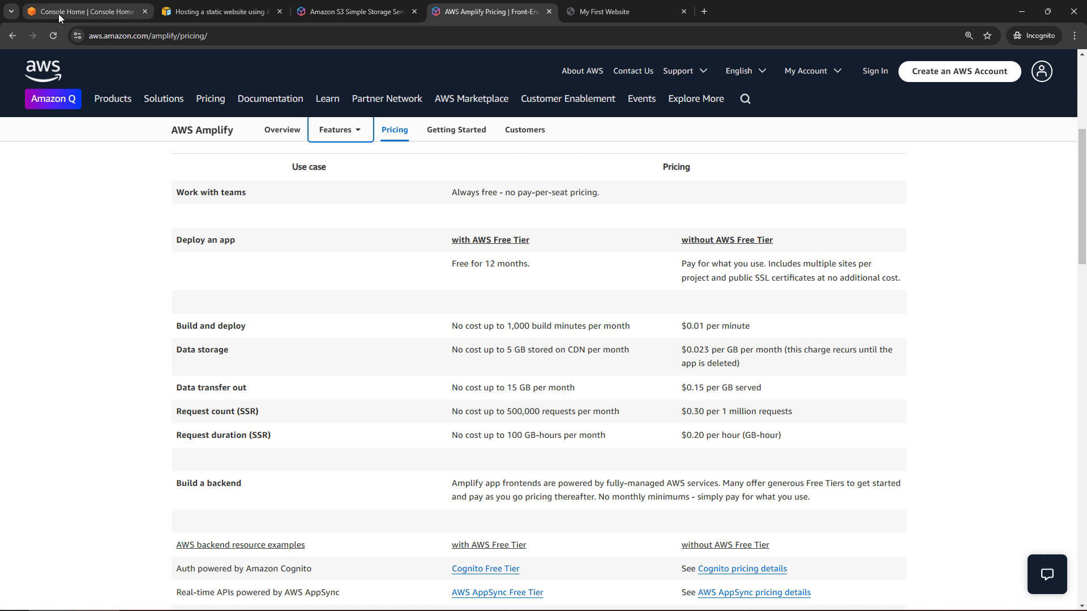
- Go from Console Home into S3 and begin creating a new bucket
{"action": "left_click", "coordinate": [82, 12]}
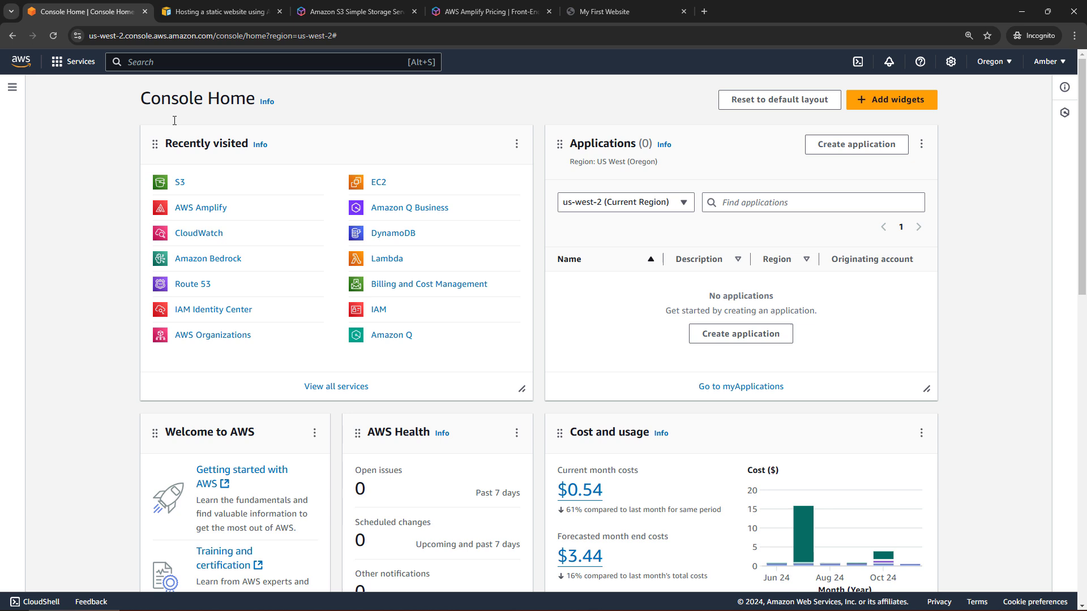
{"action": "left_click", "coordinate": [180, 182]}
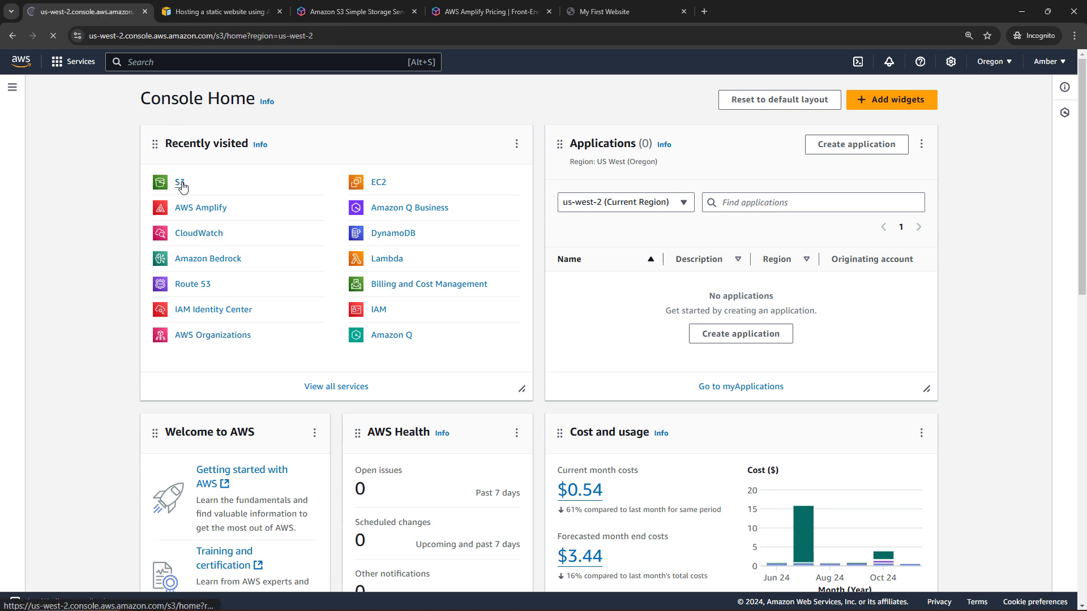
{"action": "left_click", "coordinate": [181, 182]}
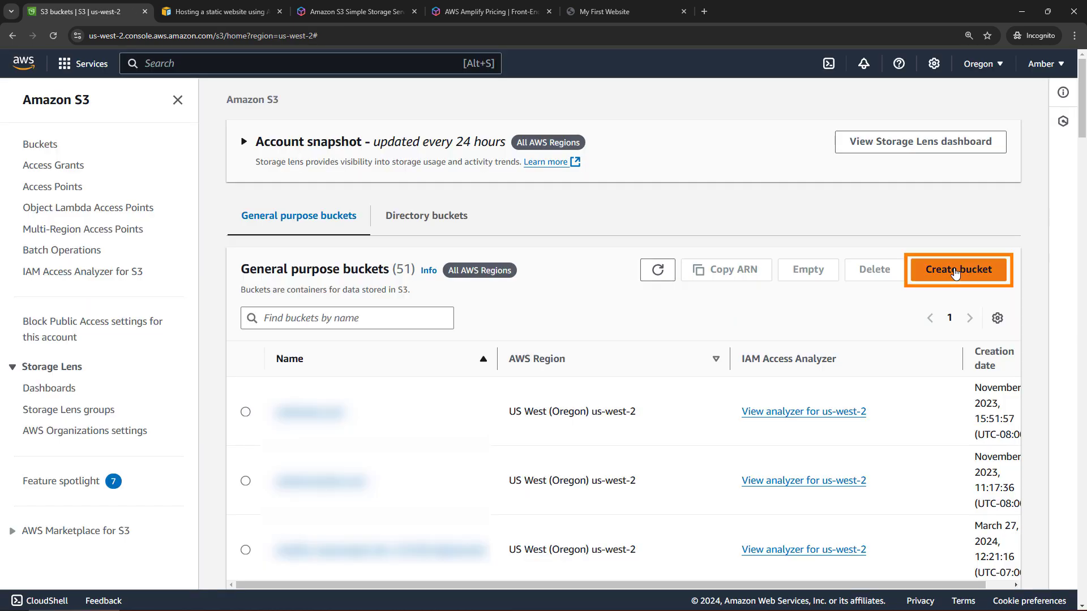
- Name the bucket mystaticwebsite-ttt111024 and create it with default settings
{"action": "left_click", "coordinate": [958, 269]}
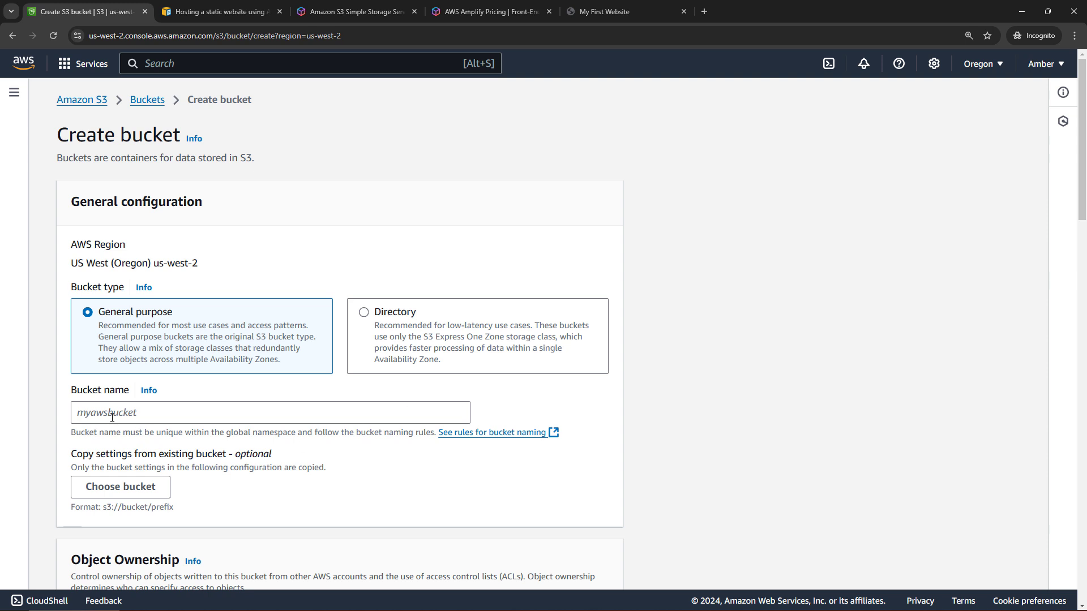
{"action": "type", "text": "mystaticwebsite-ttt111024"}
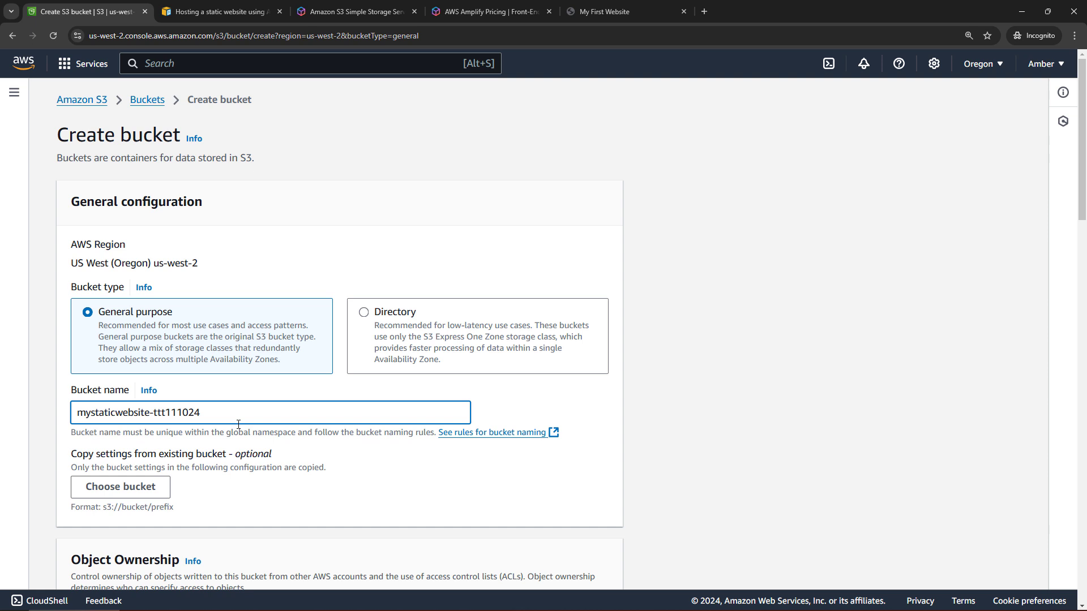
{"action": "scroll", "scroll_direction": "down", "scroll_amount": 3}
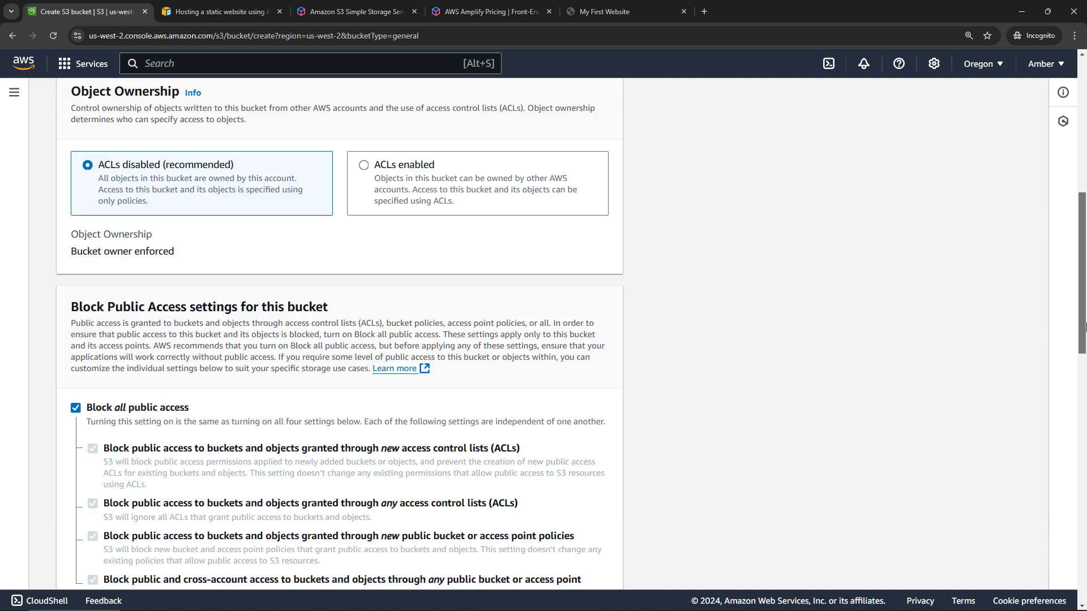
{"action": "scroll", "scroll_direction": "down", "scroll_amount": 3}
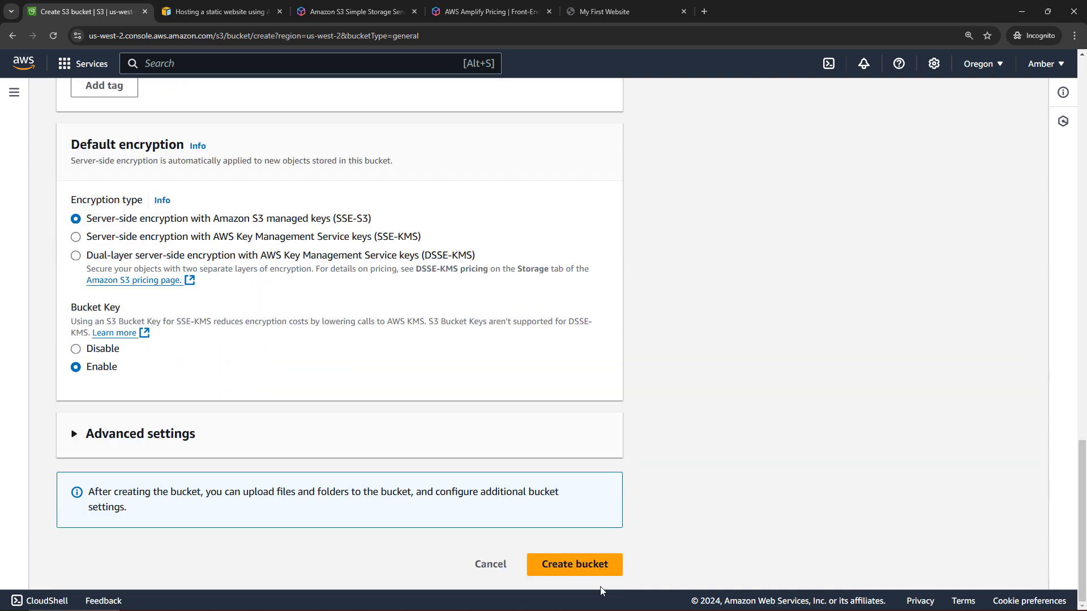
{"action": "left_click", "coordinate": [574, 564]}
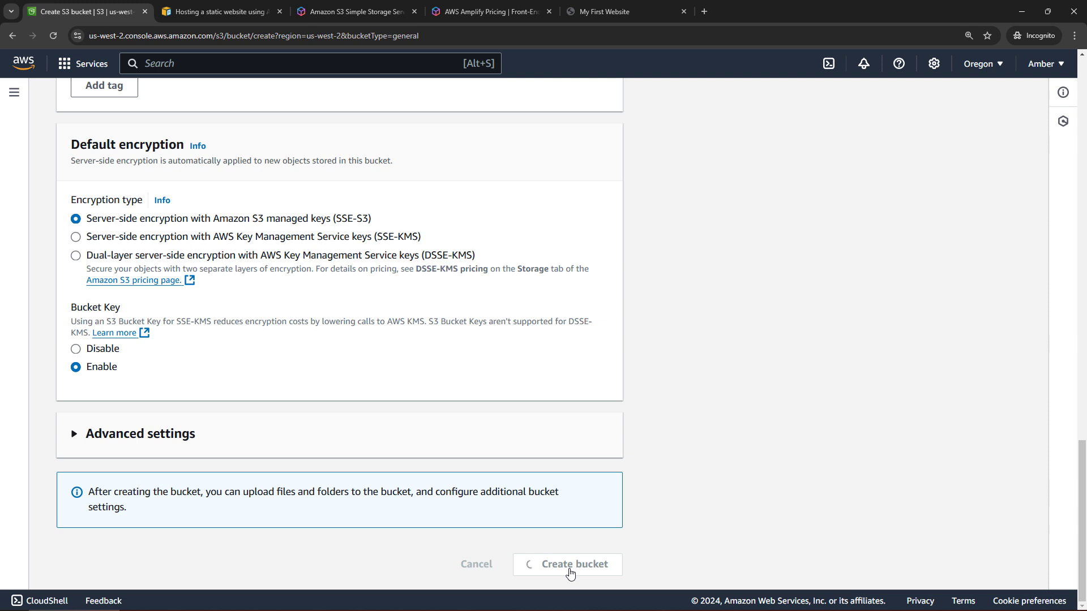
{"action": "left_click", "coordinate": [567, 564]}
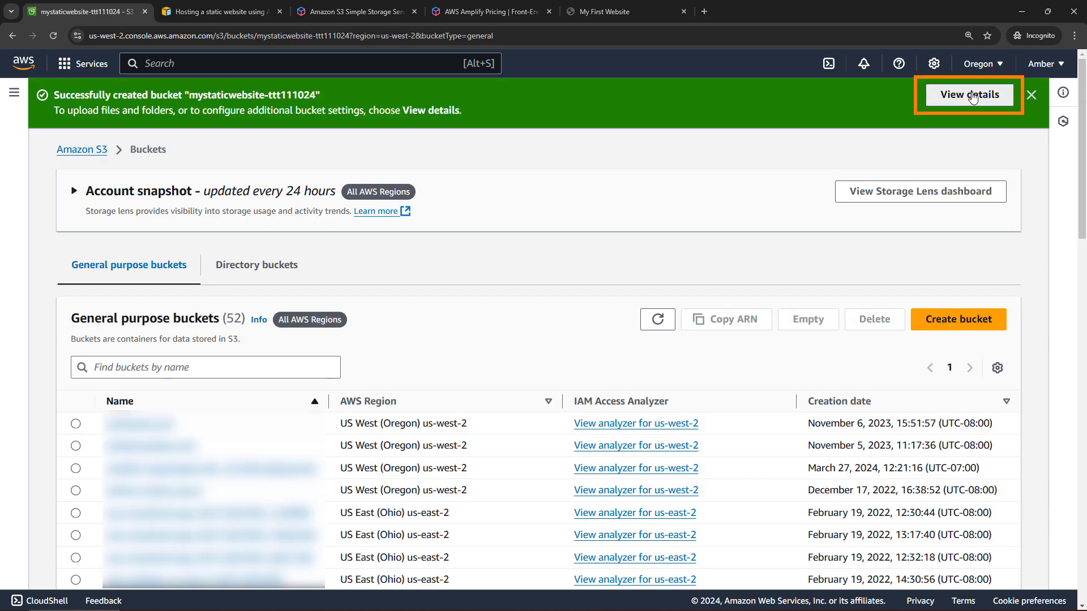
- Upload index.html and leopard.jpg into the mystaticwebsite-ttt111024 bucket and return to it
{"action": "left_click", "coordinate": [968, 94]}
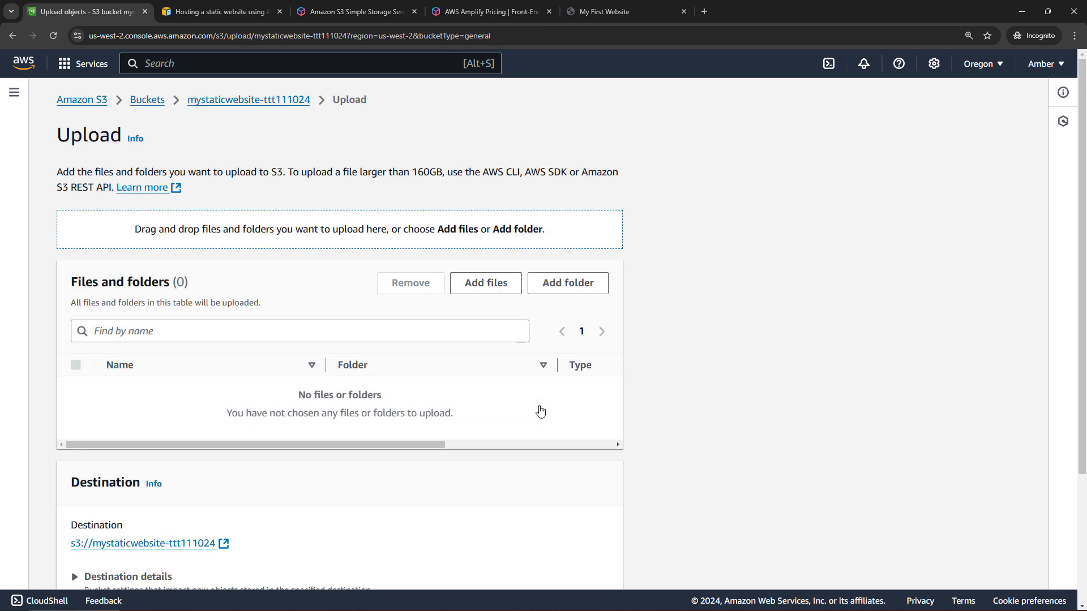
{"action": "left_click", "coordinate": [485, 283]}
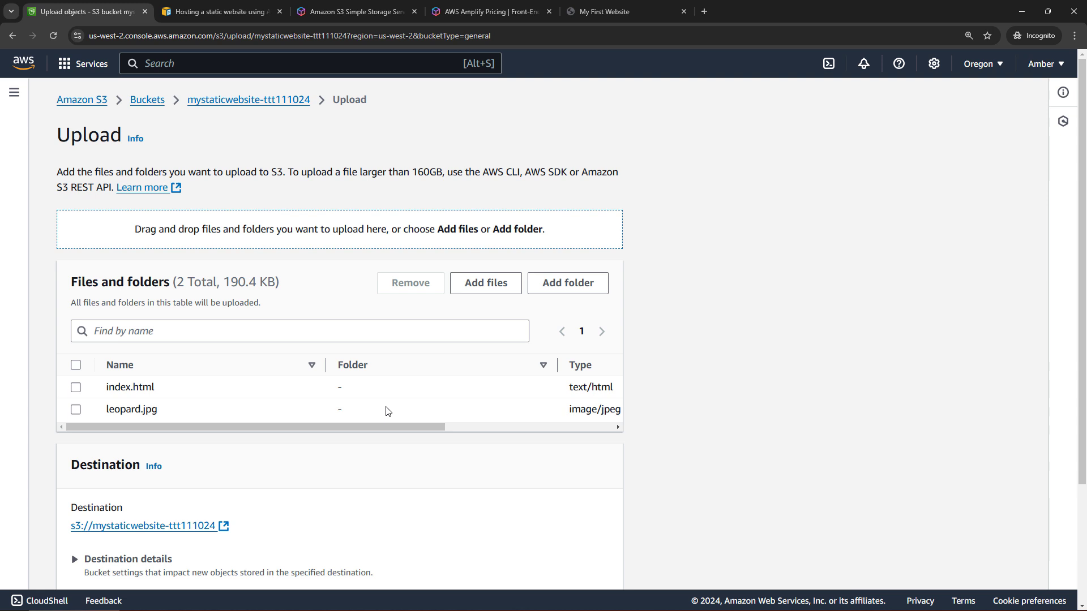
{"action": "scroll", "scroll_direction": "down", "scroll_amount": 3}
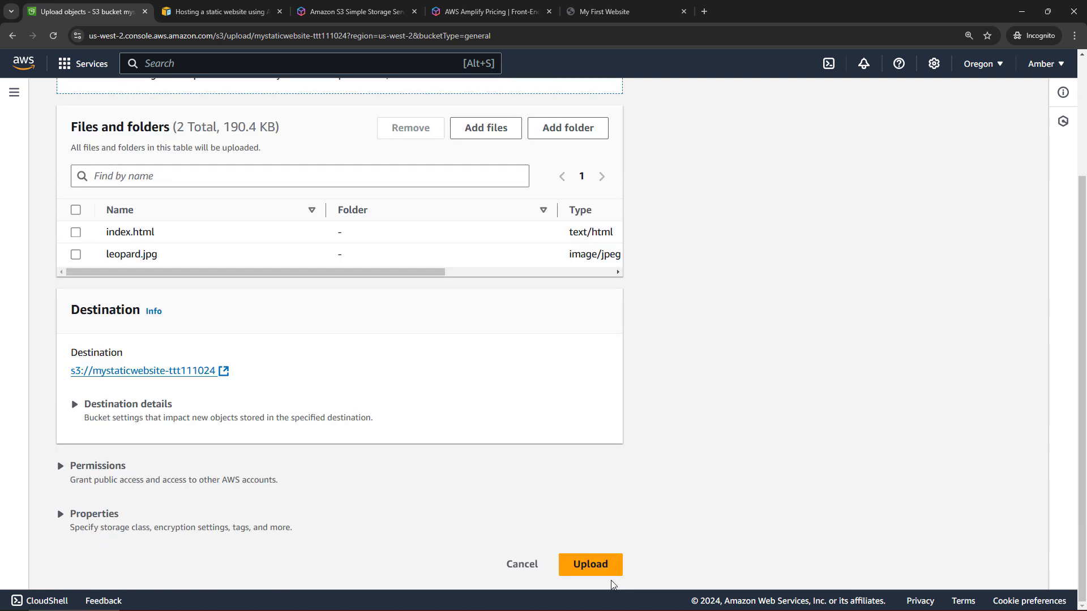
{"action": "left_click", "coordinate": [590, 563]}
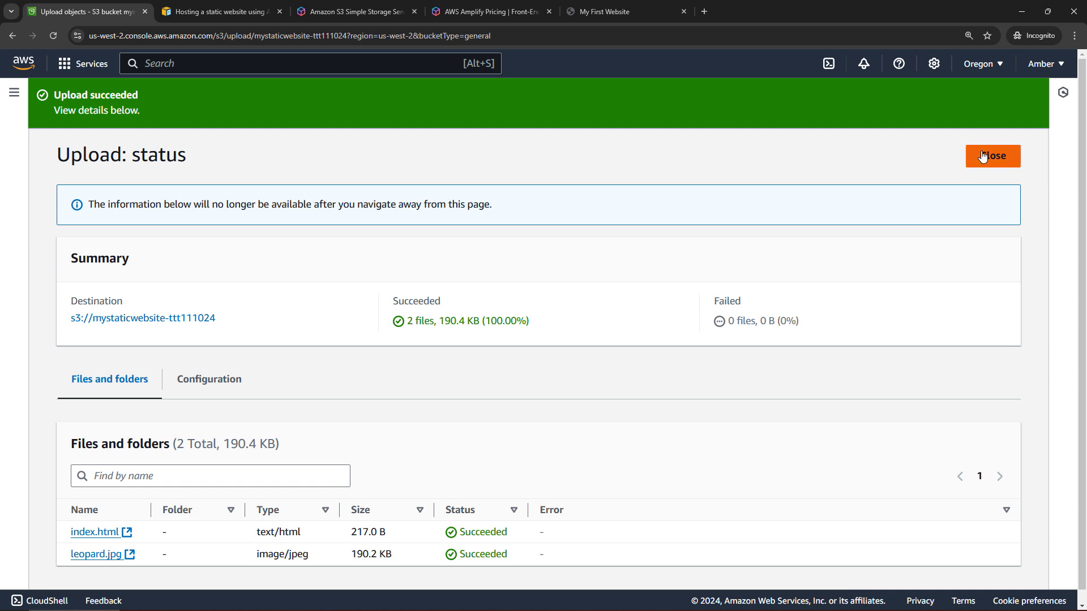
{"action": "left_click", "coordinate": [991, 156]}
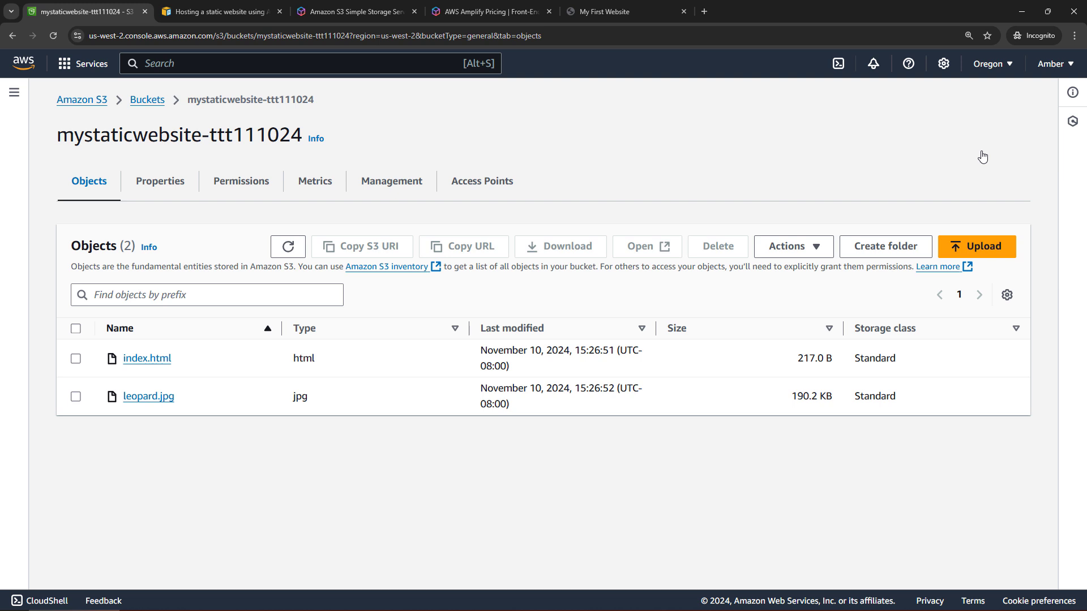
- View the bucket's Properties down to the Static website hosting section
{"action": "left_click", "coordinate": [159, 181]}
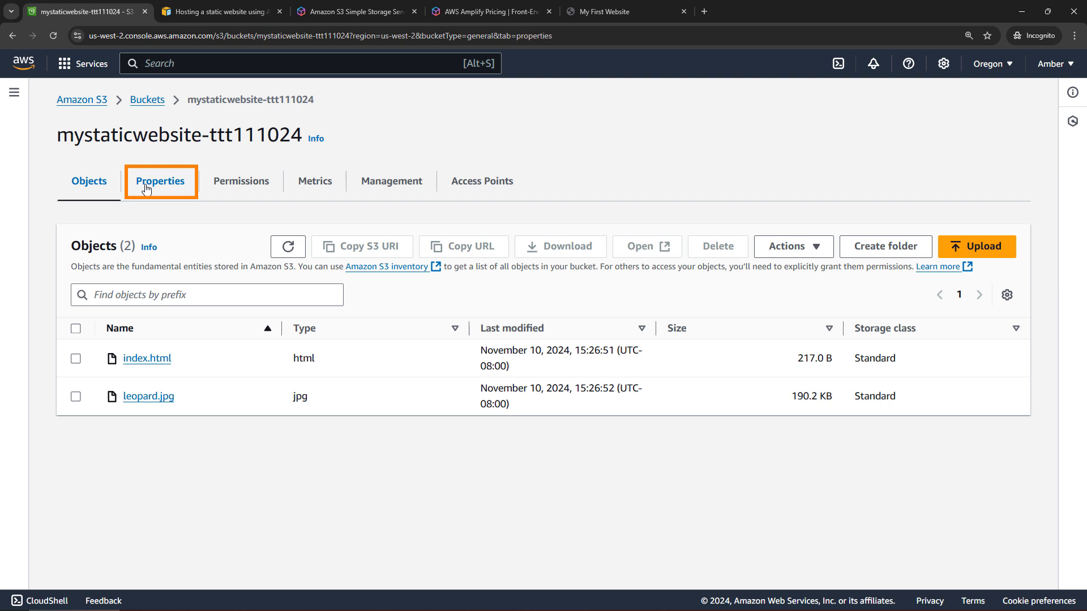
{"action": "left_click", "coordinate": [159, 181]}
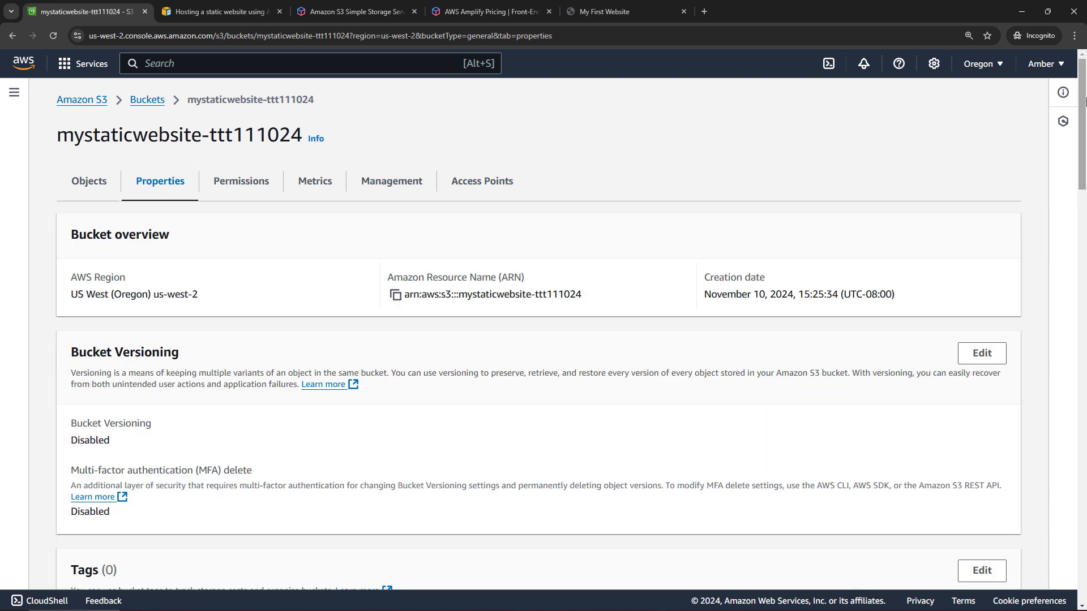
{"action": "scroll", "scroll_direction": "down", "scroll_amount": 3}
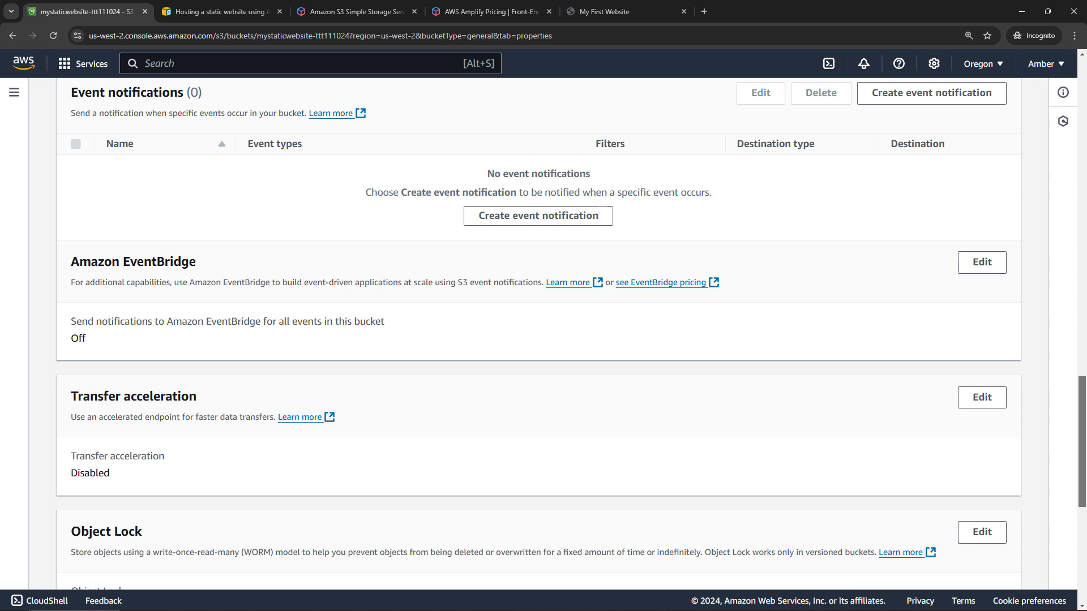
{"action": "scroll", "scroll_direction": "down", "scroll_amount": 3}
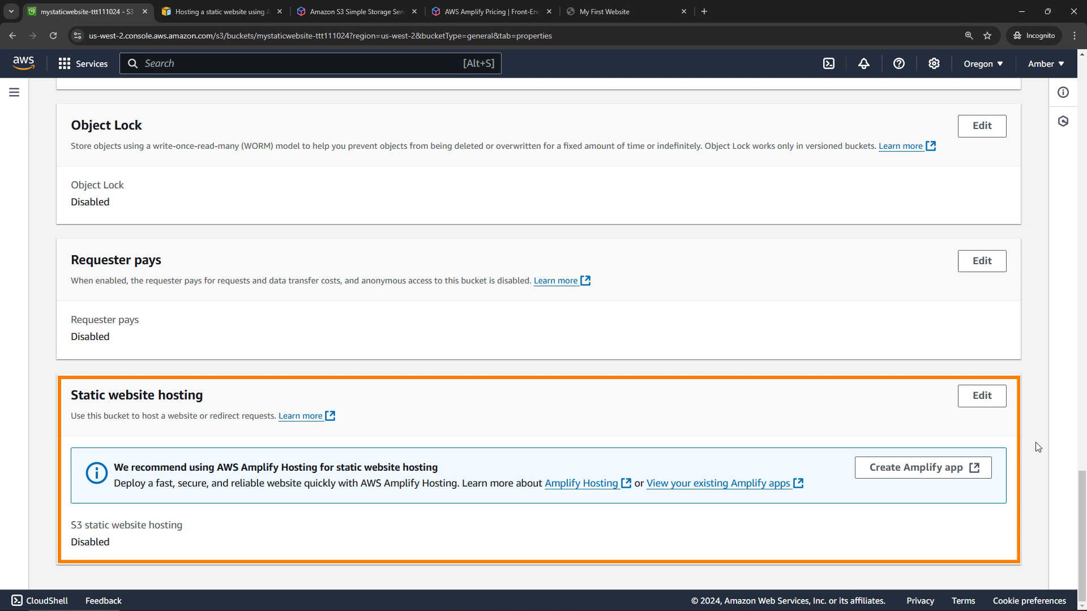
- Cancel the static website hosting edit, leaving it disabled with the Amplify recommendation shown
{"action": "left_click", "coordinate": [980, 396]}
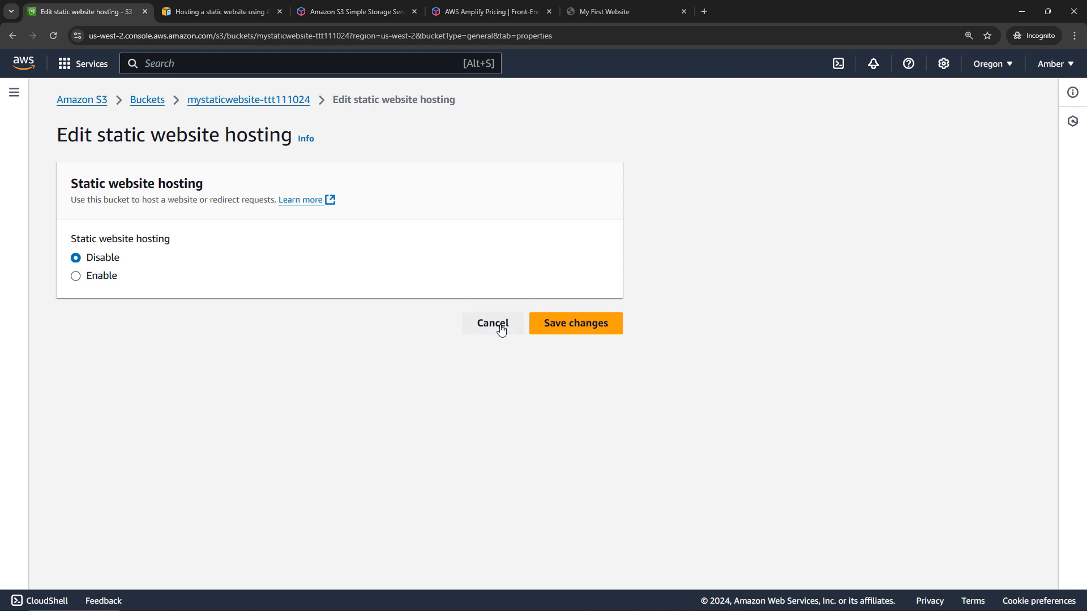
{"action": "left_click", "coordinate": [491, 323]}
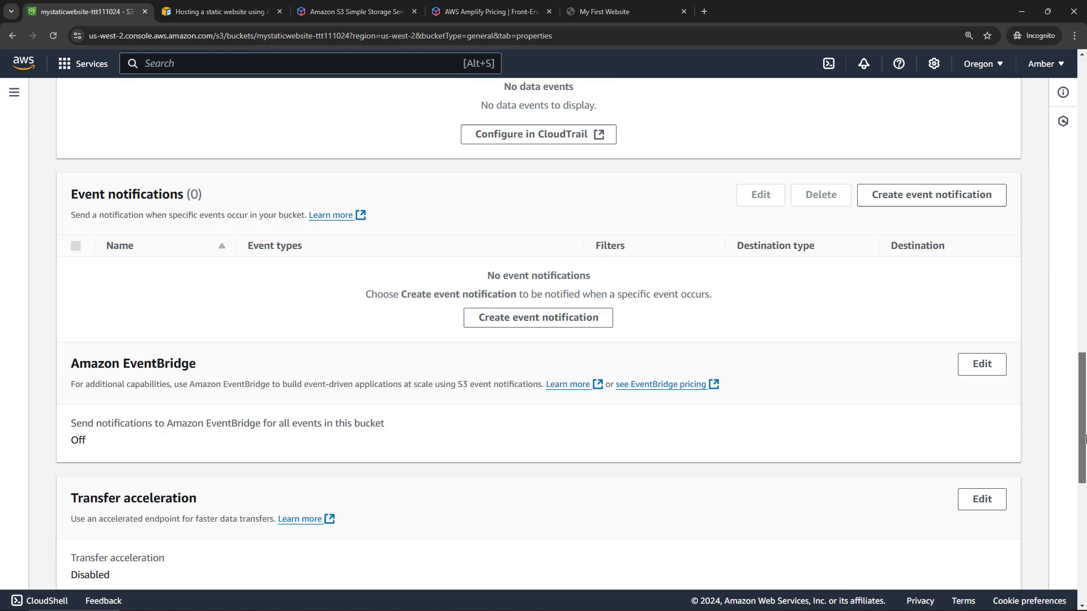
{"action": "scroll", "scroll_direction": "down", "scroll_amount": 3}
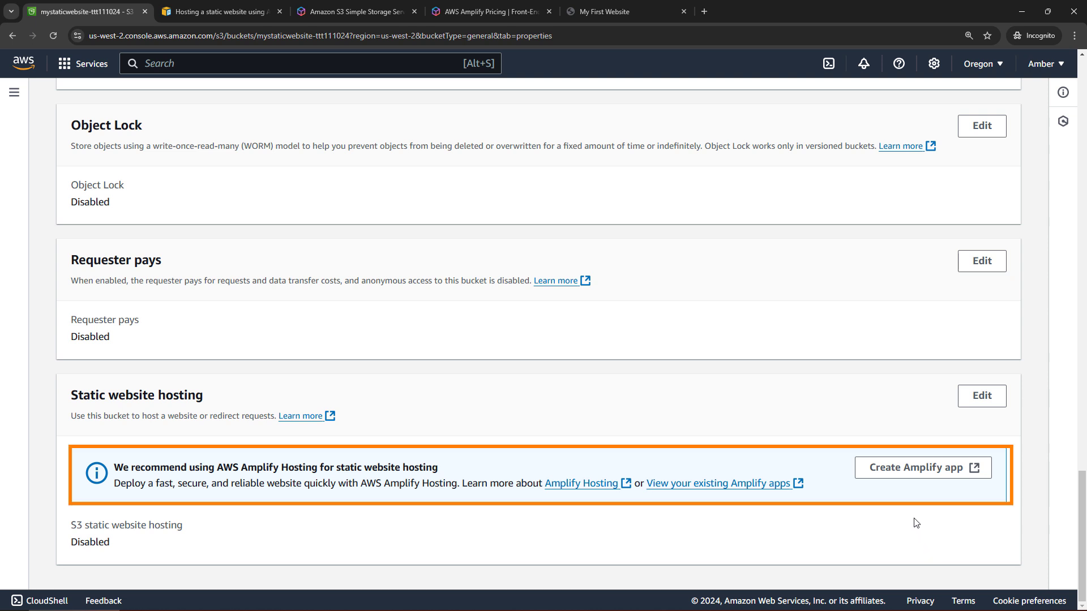
{"action": "mouse_move", "coordinate": [914, 467]}
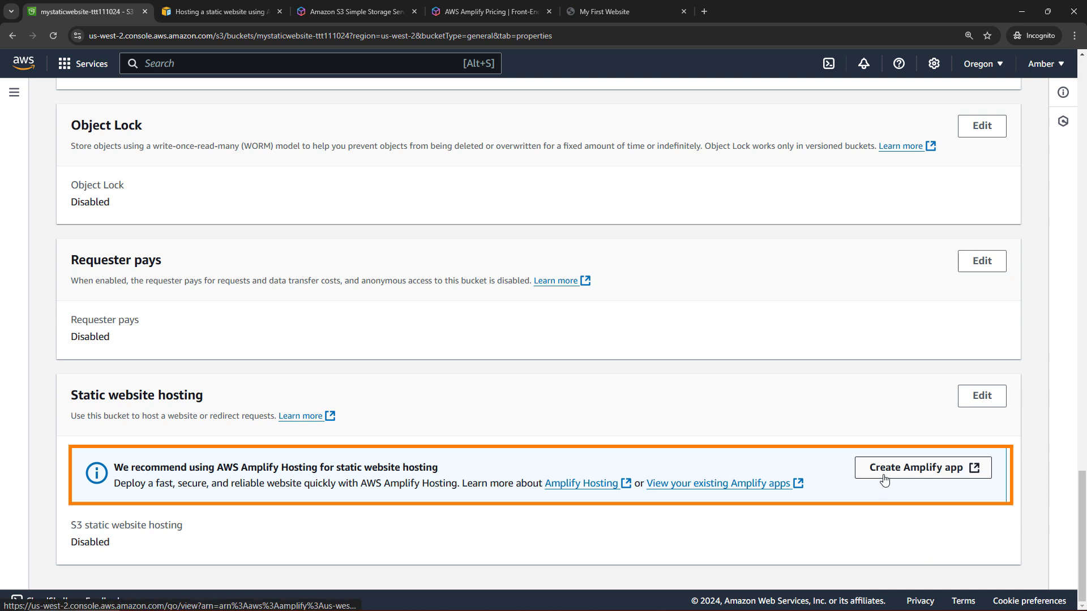
- Create an Amplify app from the bucket, opening the manual deployment form for app3844
{"action": "left_click", "coordinate": [921, 467]}
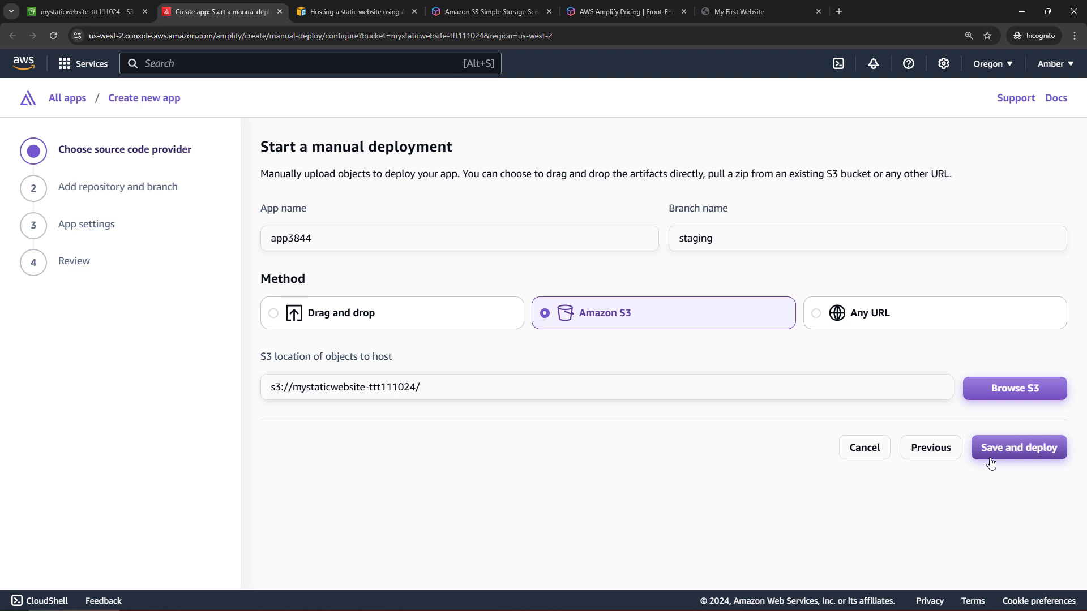
{"action": "mouse_move", "coordinate": [466, 369]}
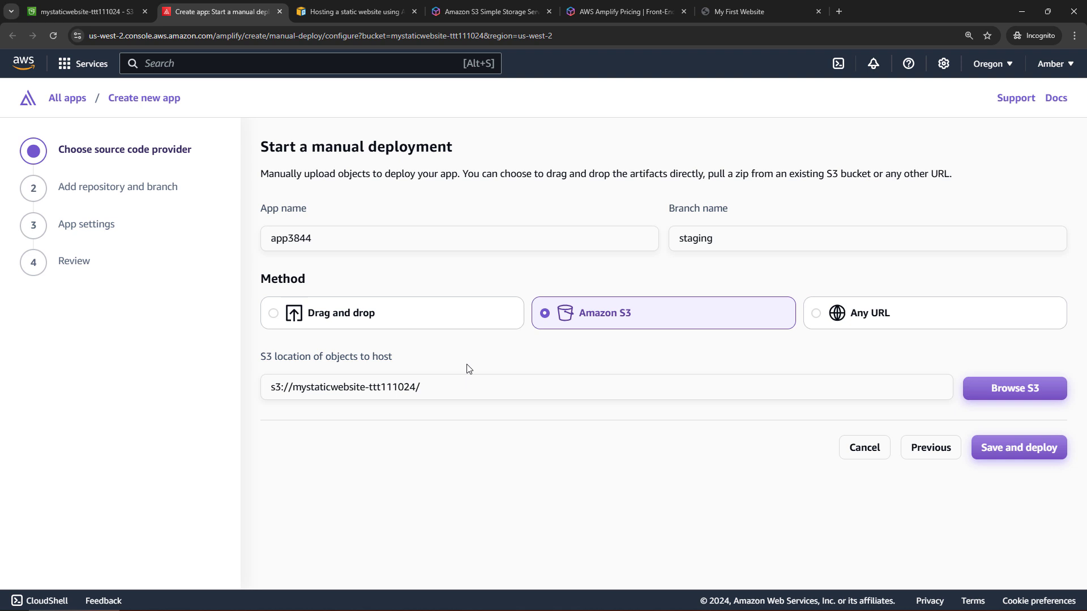
- Start a second Amplify app in a new tab, set to deploy without Git from Amazon S3
{"action": "right_click", "coordinate": [66, 97]}
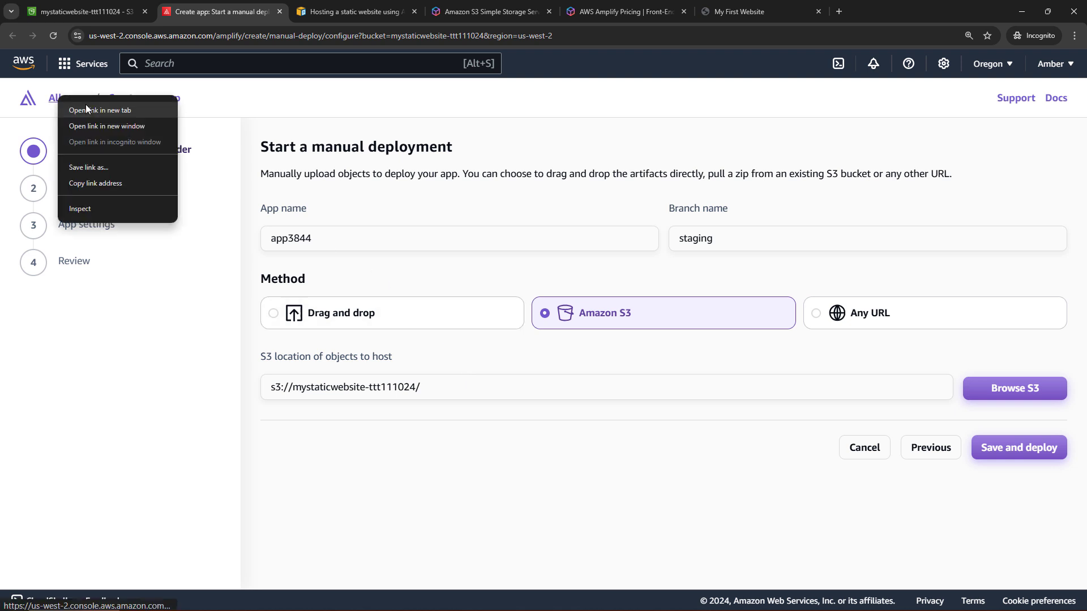
{"action": "left_click", "coordinate": [100, 110]}
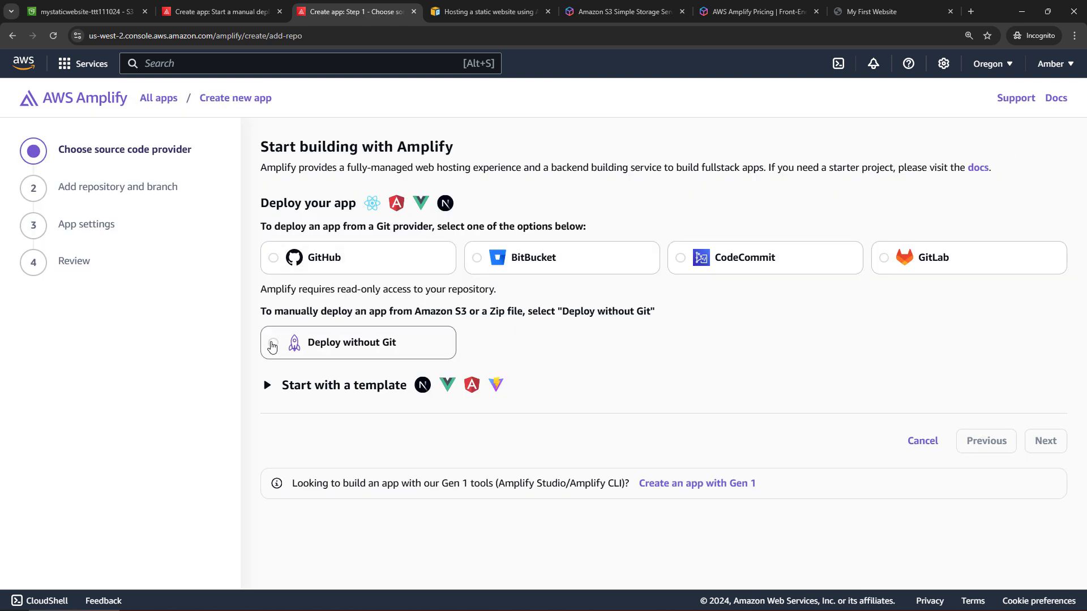
{"action": "left_click", "coordinate": [273, 342]}
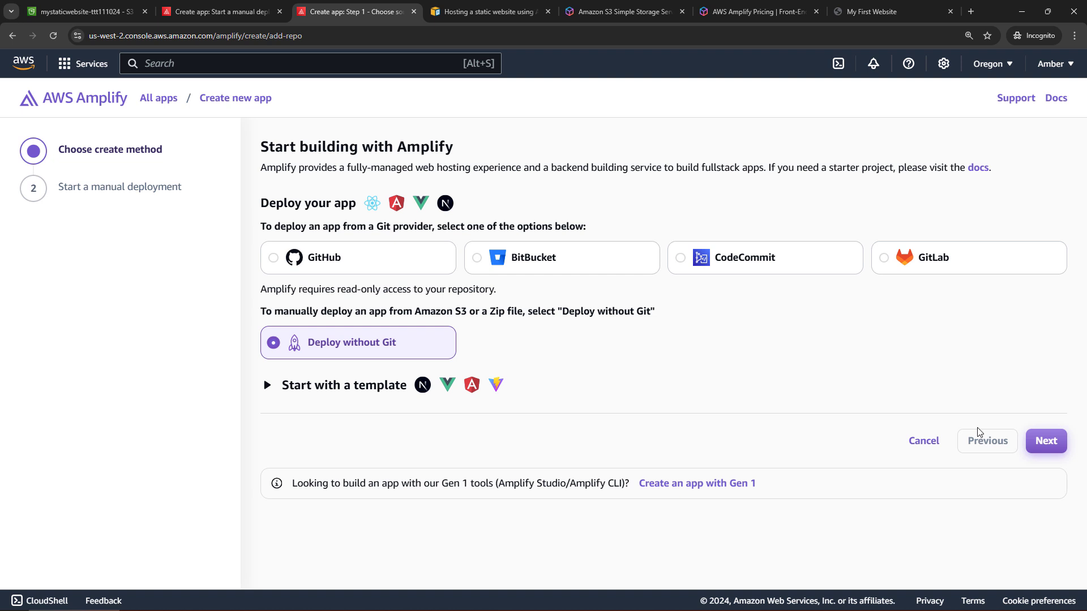
{"action": "left_click", "coordinate": [1045, 440]}
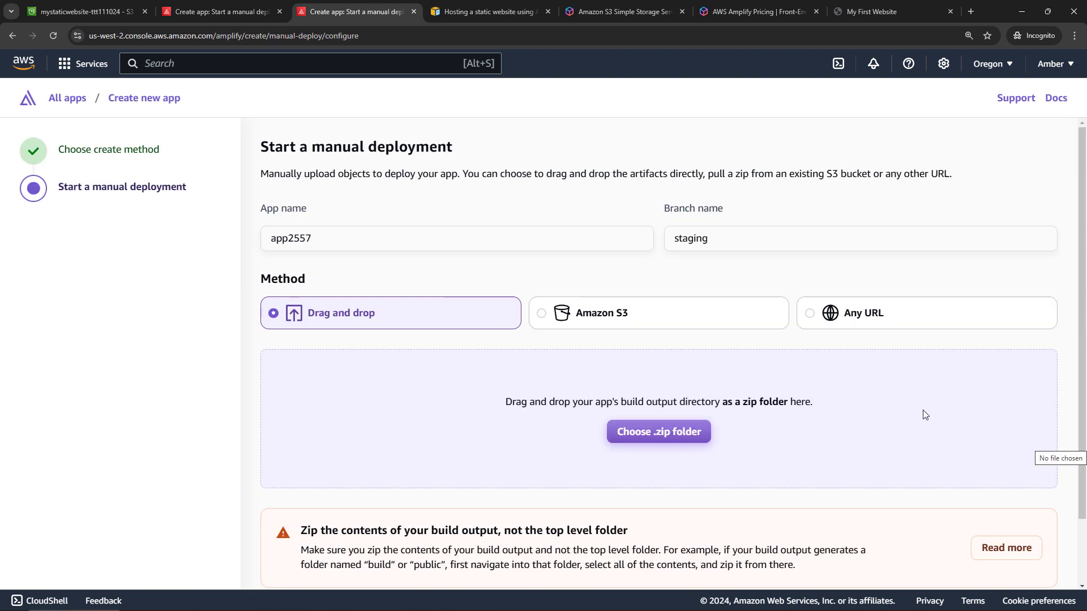
{"action": "left_click", "coordinate": [542, 313]}
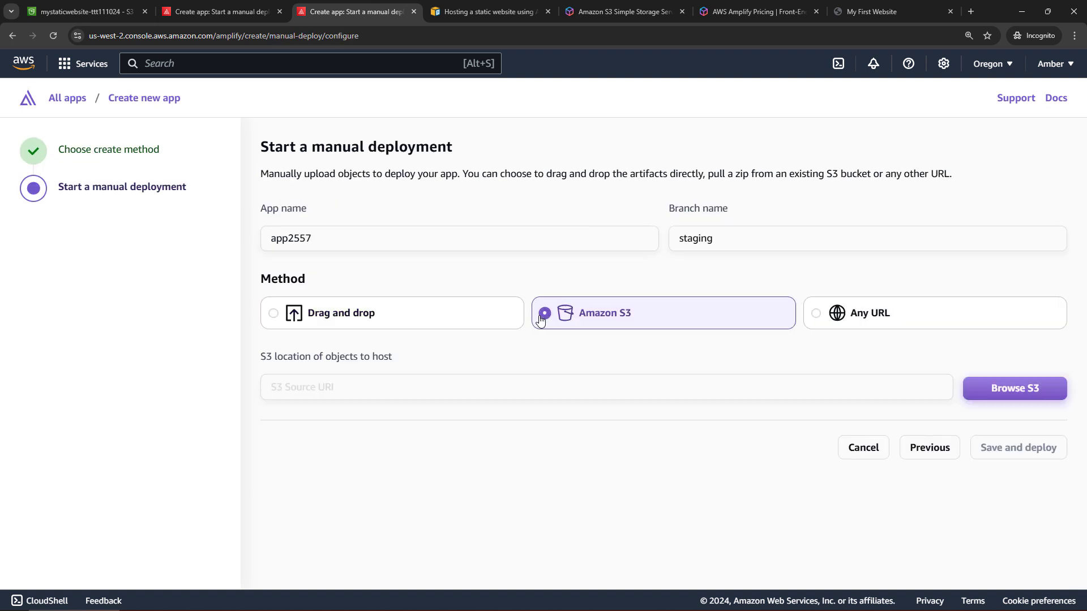
{"action": "mouse_move", "coordinate": [483, 386]}
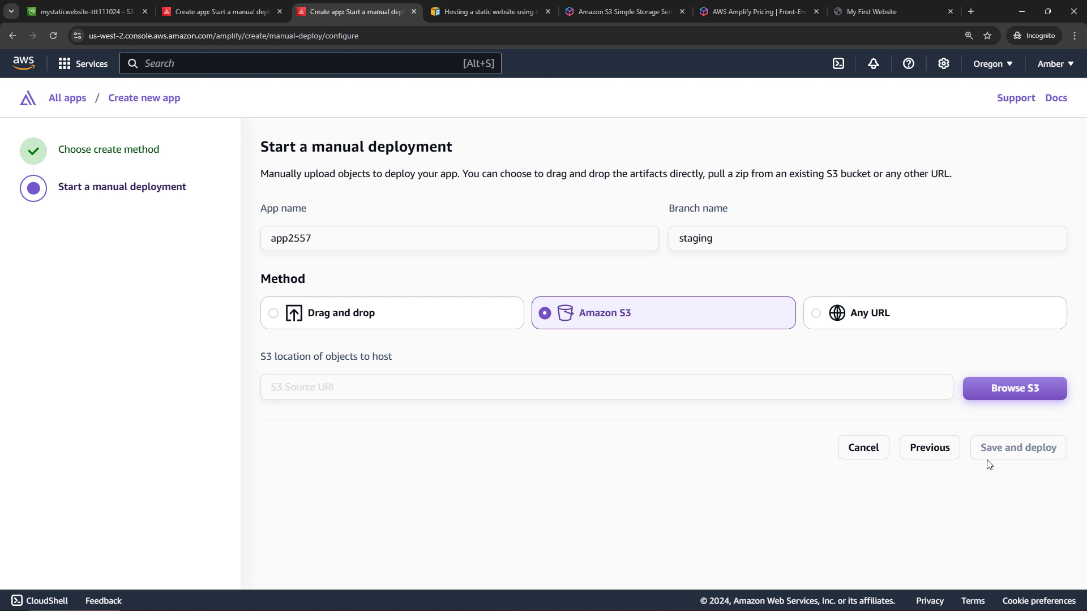
{"action": "mouse_move", "coordinate": [986, 459]}
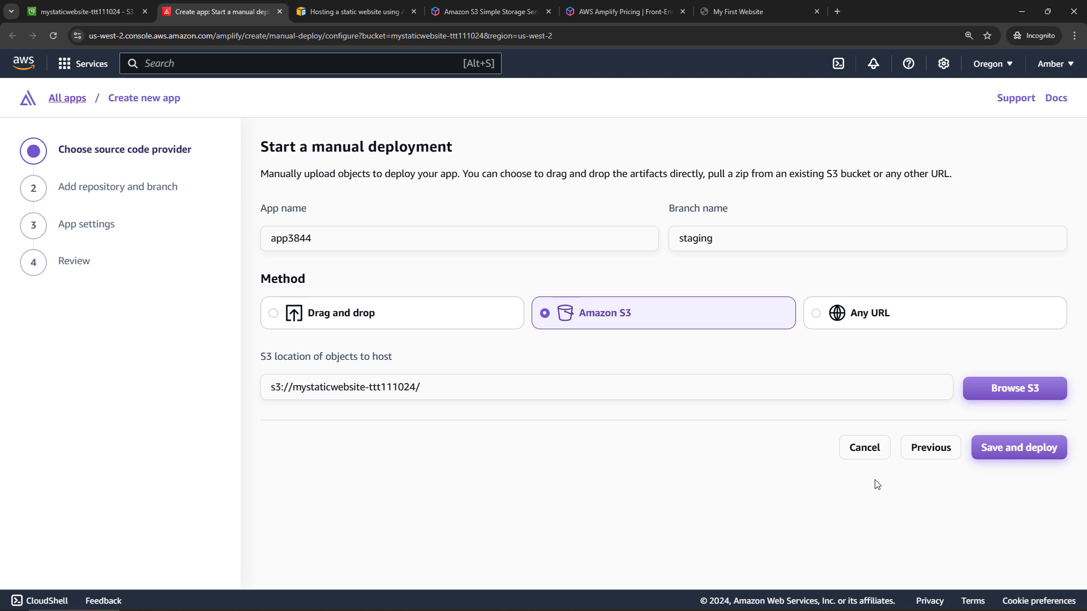
{"action": "mouse_move", "coordinate": [912, 499]}
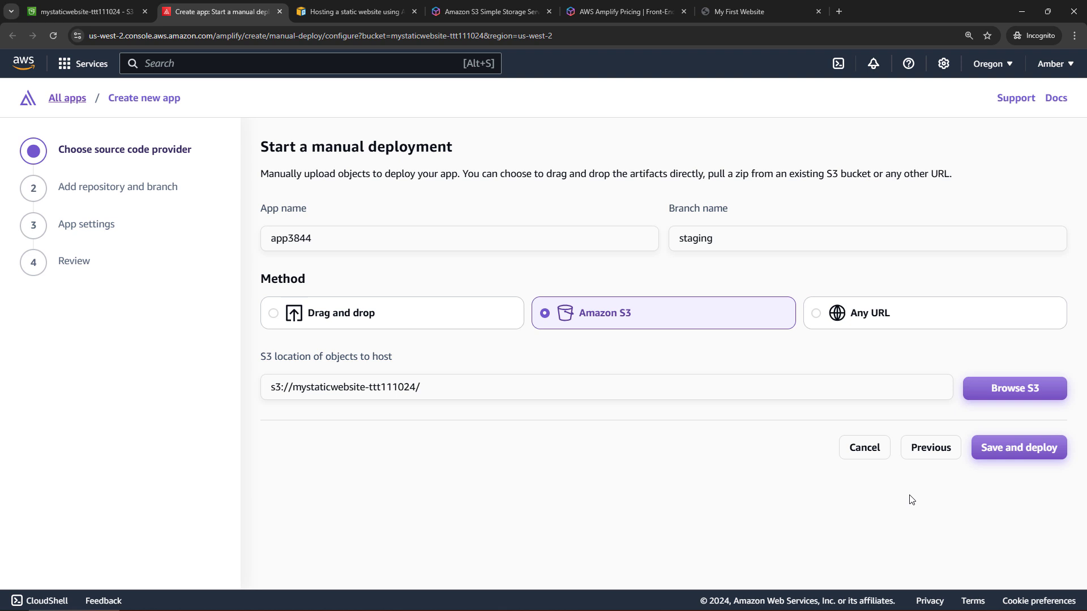
{"action": "mouse_move", "coordinate": [1017, 447]}
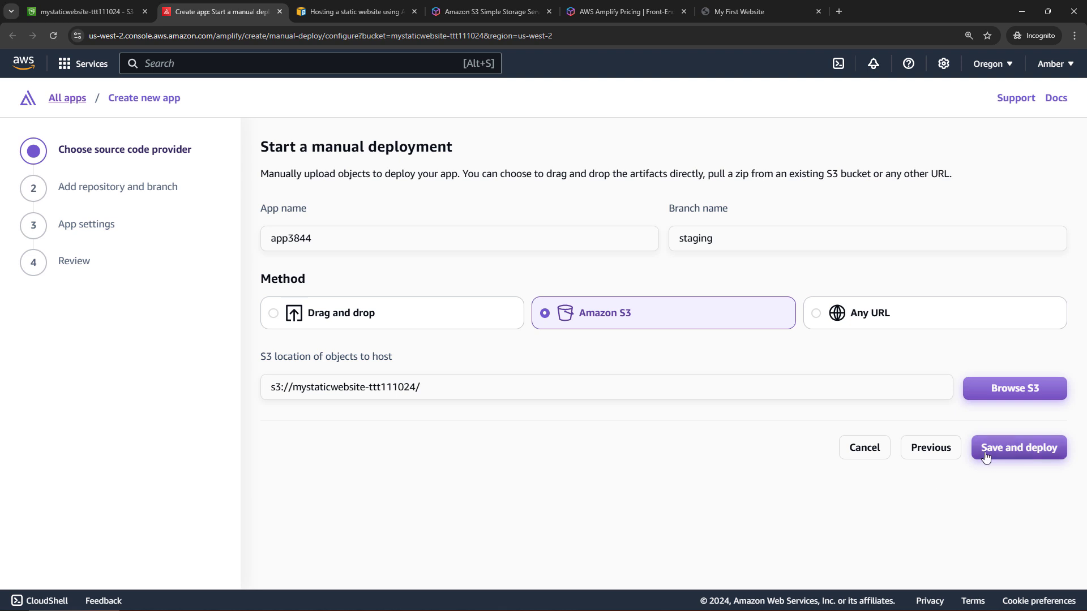
- Save and deploy app3844 from the S3 bucket so staging shows Deployed
{"action": "left_click", "coordinate": [1018, 447]}
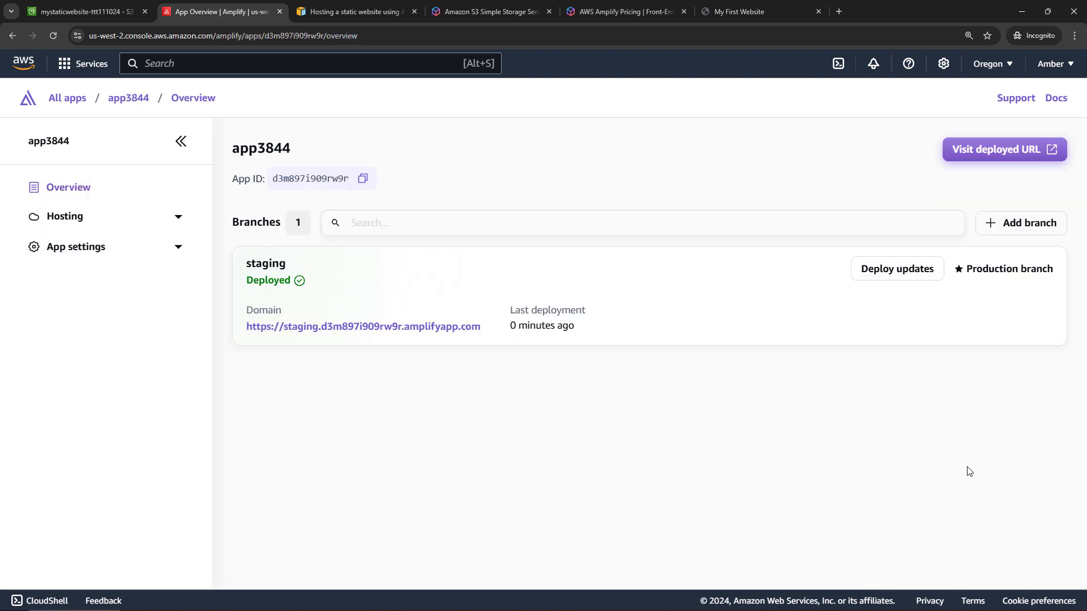
{"action": "mouse_move", "coordinate": [370, 349]}
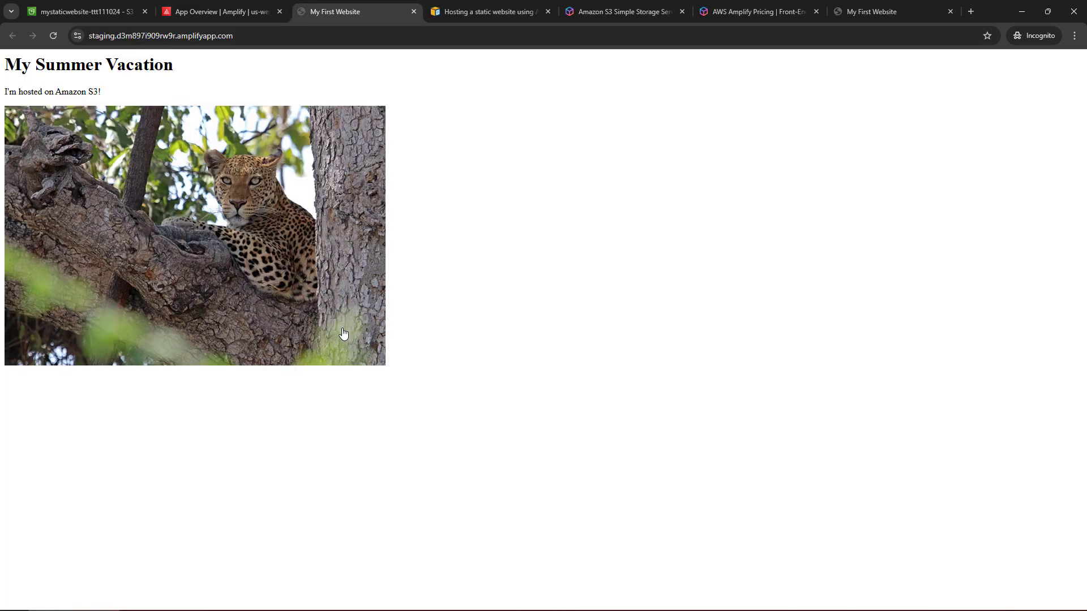
{"action": "mouse_move", "coordinate": [423, 380]}
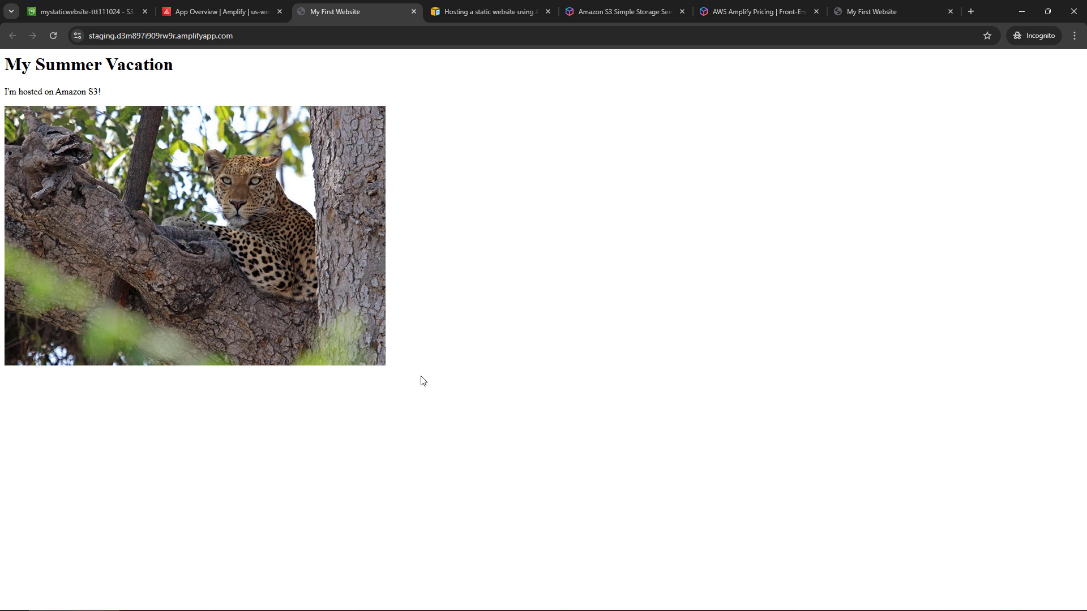
{"action": "mouse_move", "coordinate": [206, 159]}
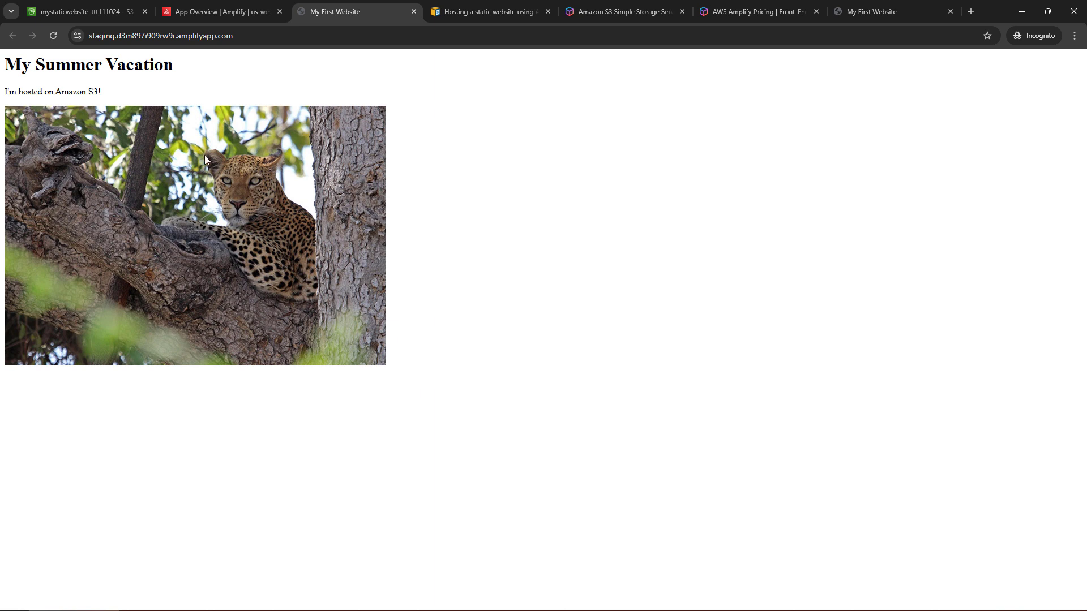
- Inspect the bucket's Permissions: public access blocked and the Amplify-generated bucket policy
{"action": "left_click", "coordinate": [83, 11]}
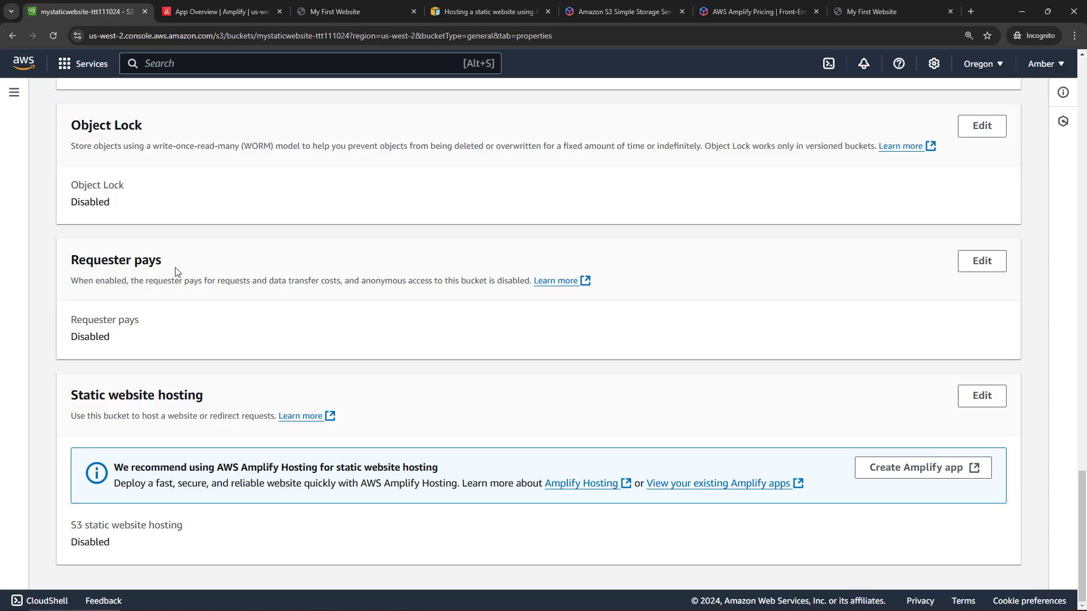
{"action": "scroll", "scroll_direction": "up", "scroll_amount": 3}
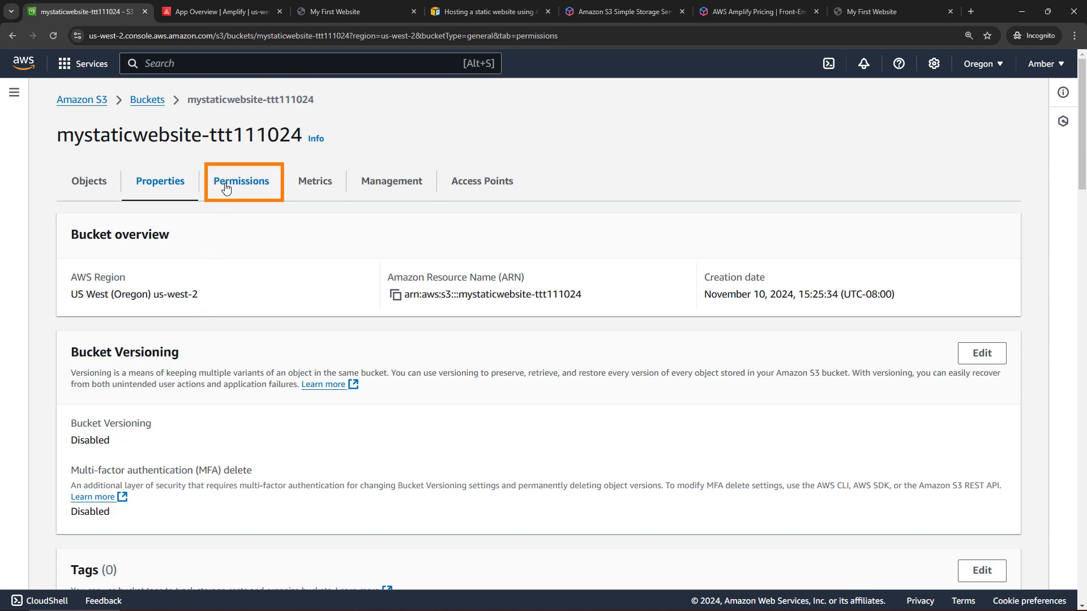
{"action": "left_click", "coordinate": [240, 181]}
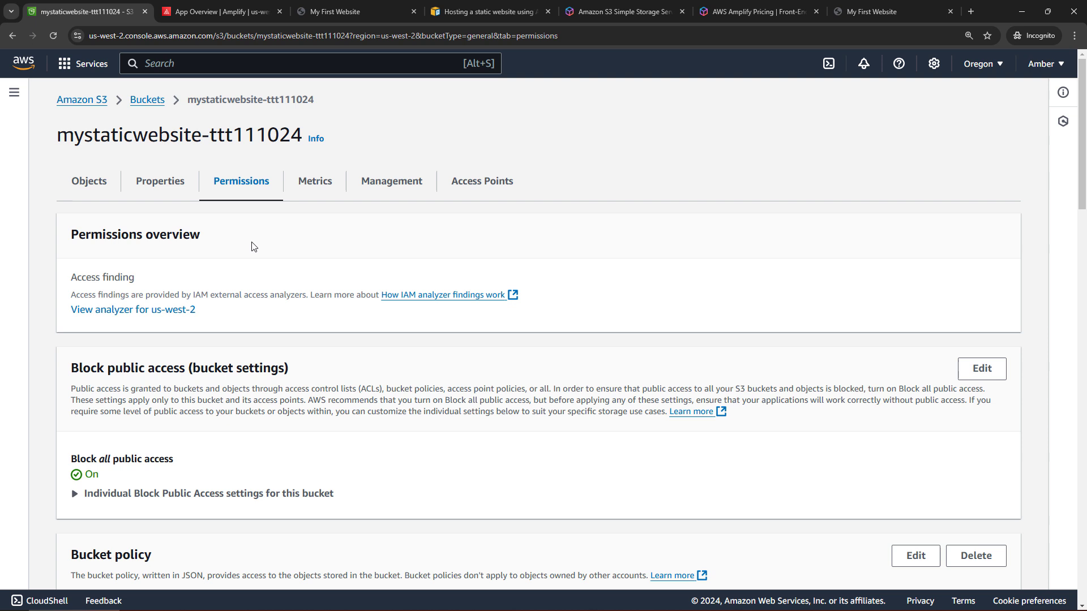
{"action": "scroll", "scroll_direction": "down", "scroll_amount": 3}
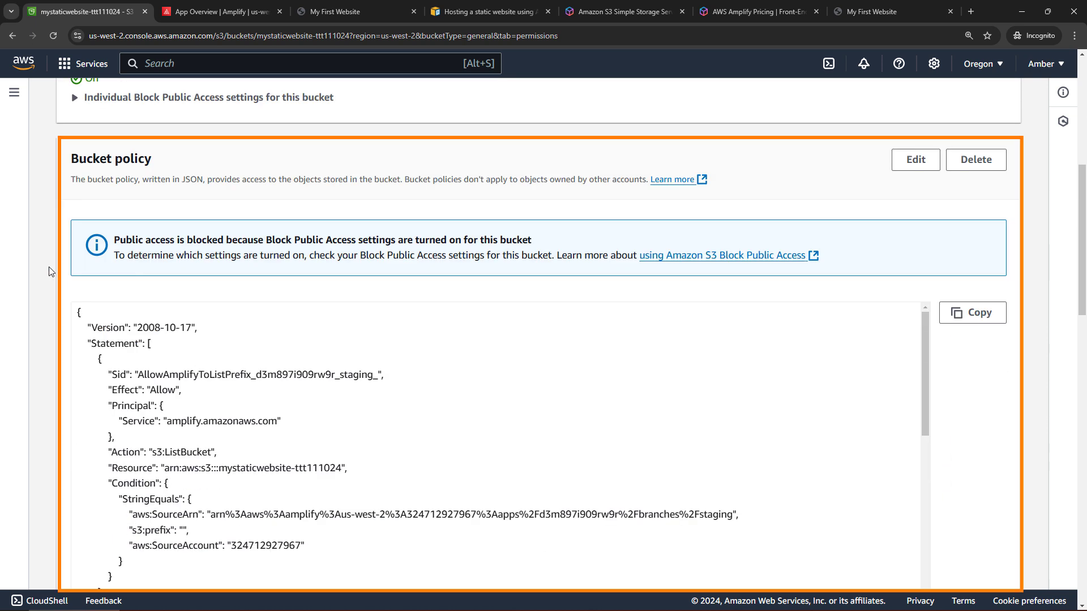
{"action": "mouse_move", "coordinate": [45, 268]}
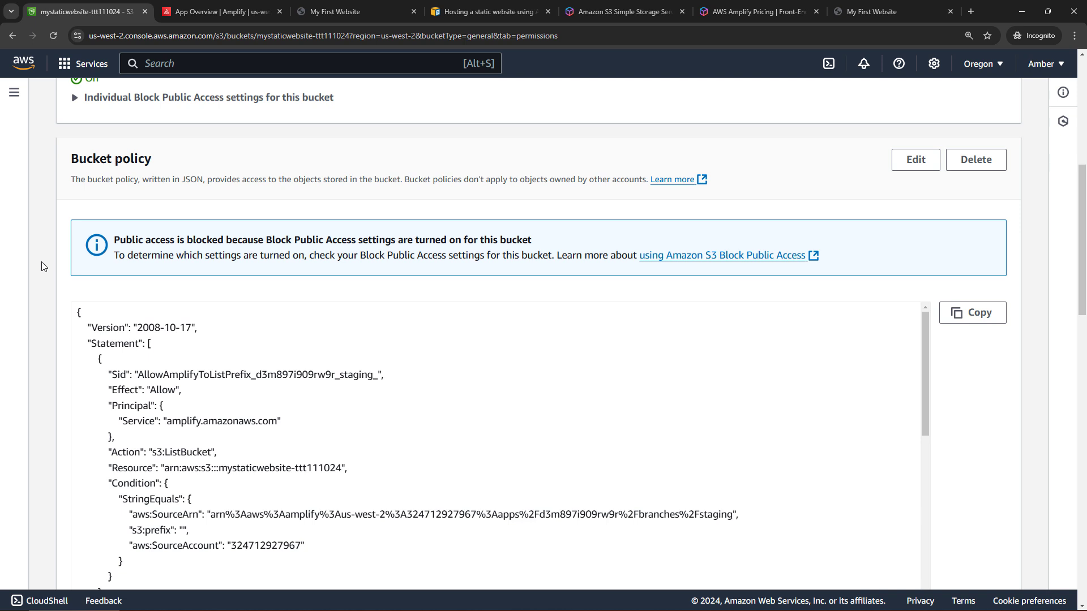
{"action": "scroll", "scroll_direction": "down", "scroll_amount": 3}
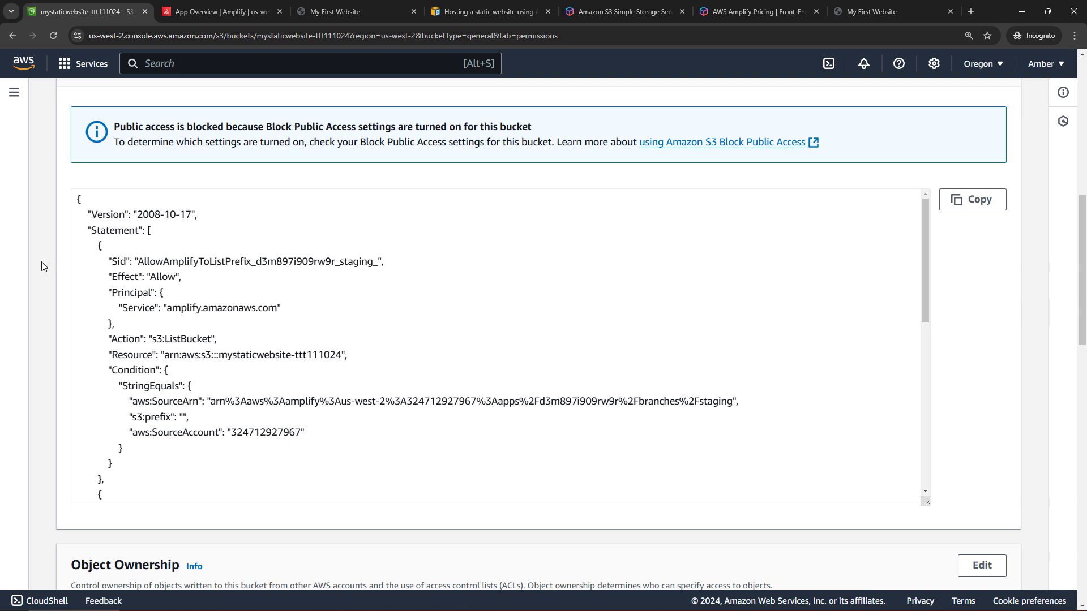
{"action": "mouse_move", "coordinate": [137, 169]}
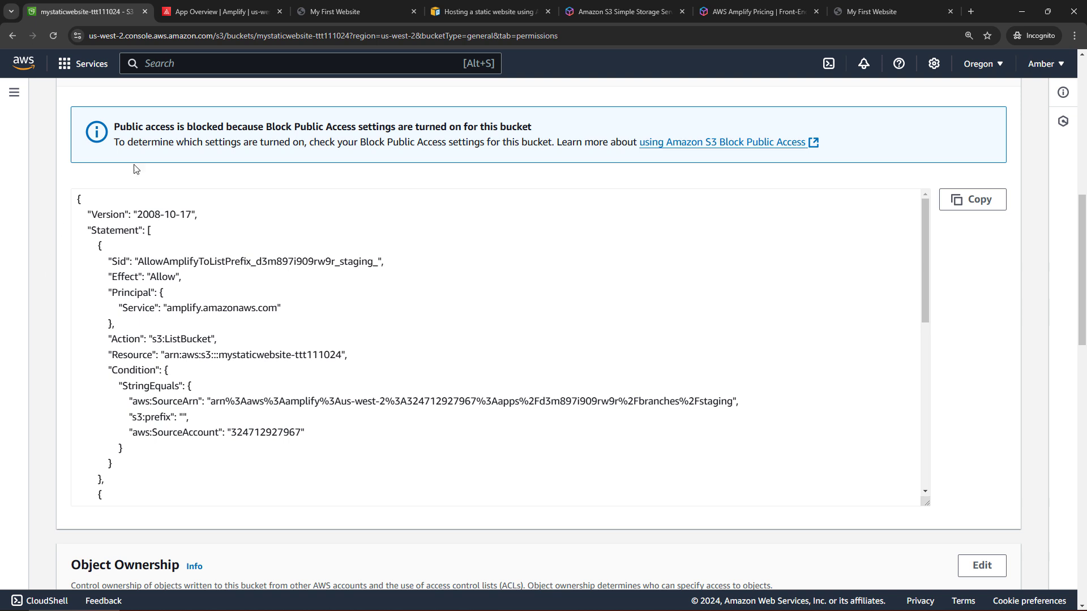
{"action": "left_click", "coordinate": [355, 11]}
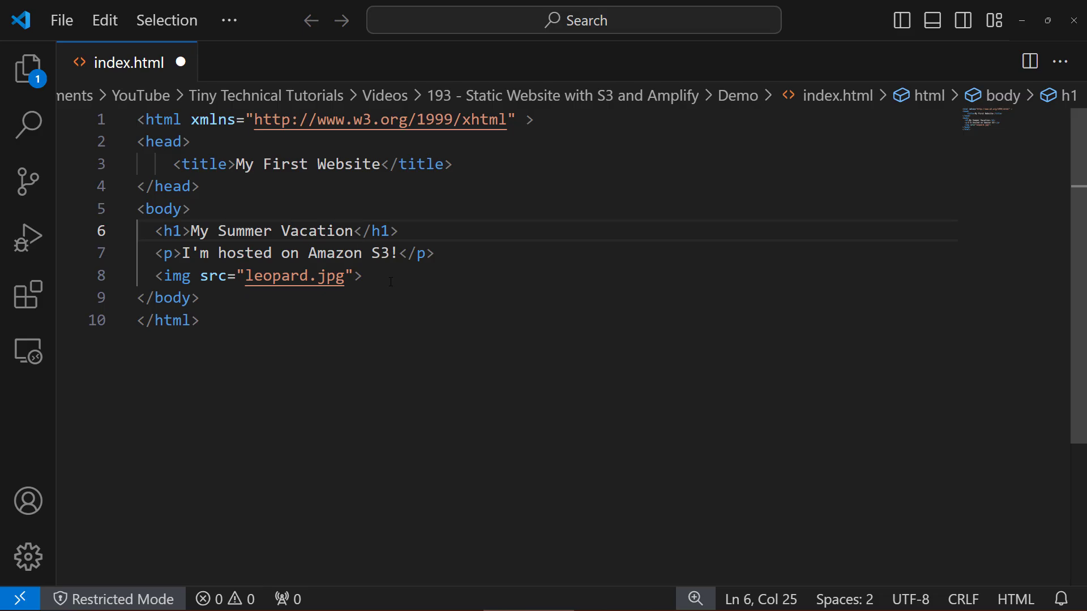
- Change the h1 to 'My Summer Vacation - UPDATED!' and save index.html
{"action": "type", "text": "- UPDATED!"}
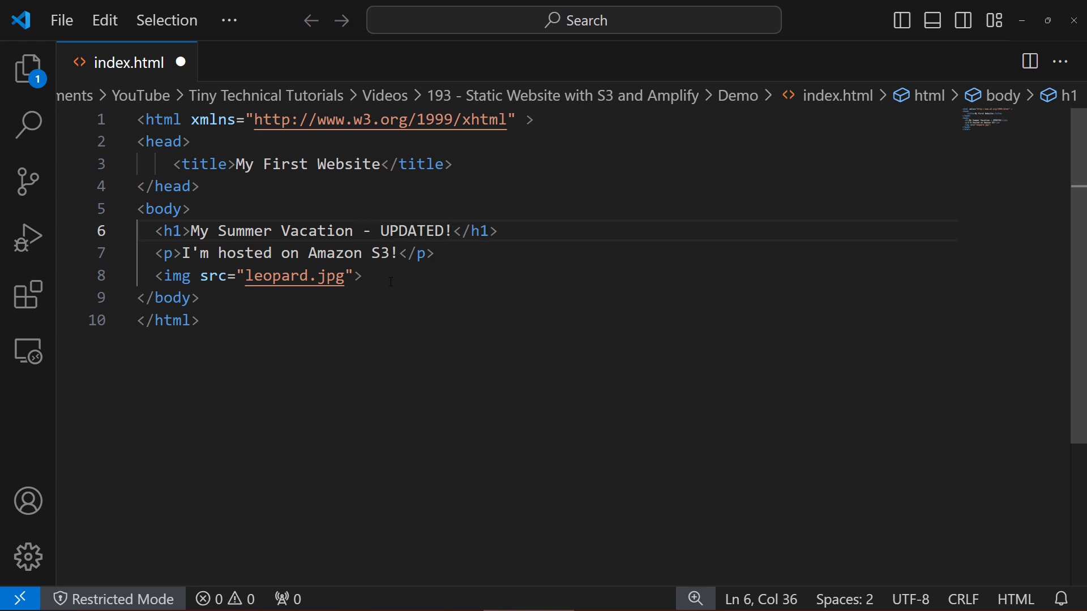
{"action": "left_click", "coordinate": [452, 230]}
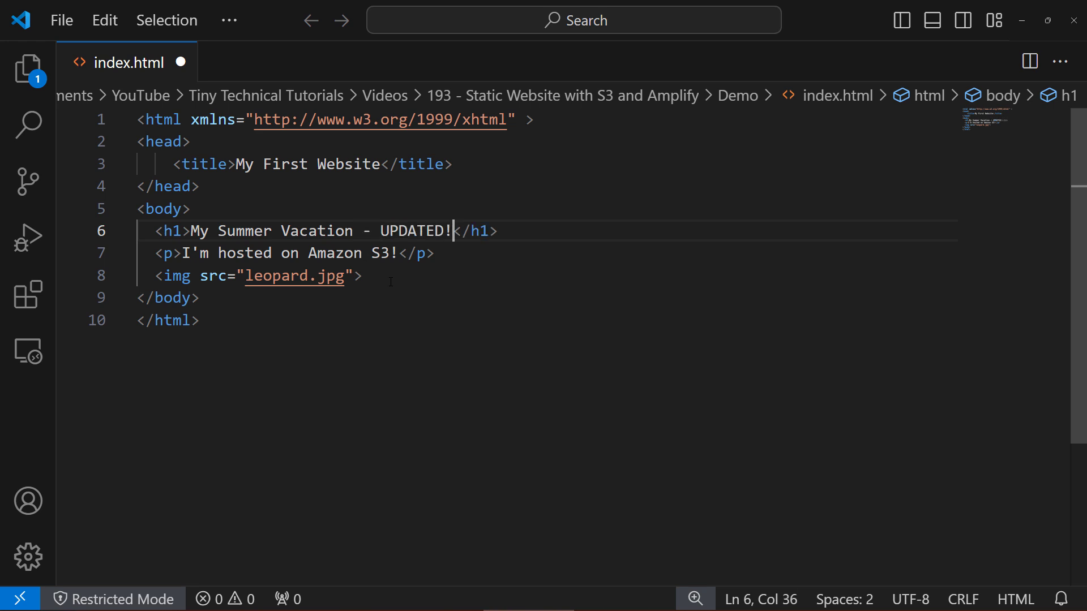
{"action": "key", "text": "ctrl+s"}
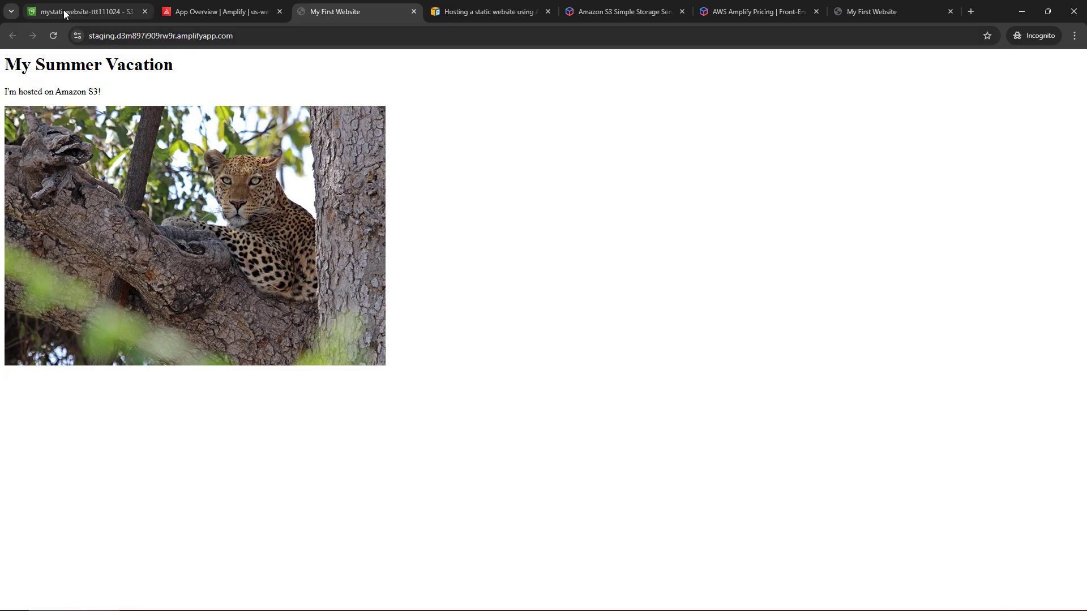
- Return to the mystaticwebsite-ttt111024 bucket's objects and start a new upload
{"action": "left_click", "coordinate": [83, 12]}
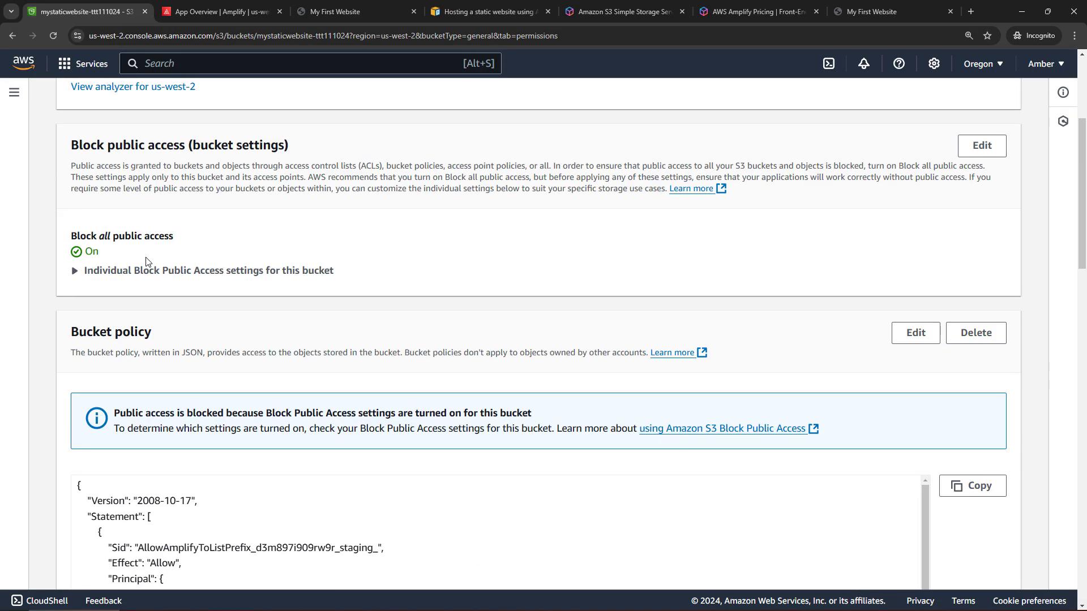
{"action": "left_click", "coordinate": [88, 181]}
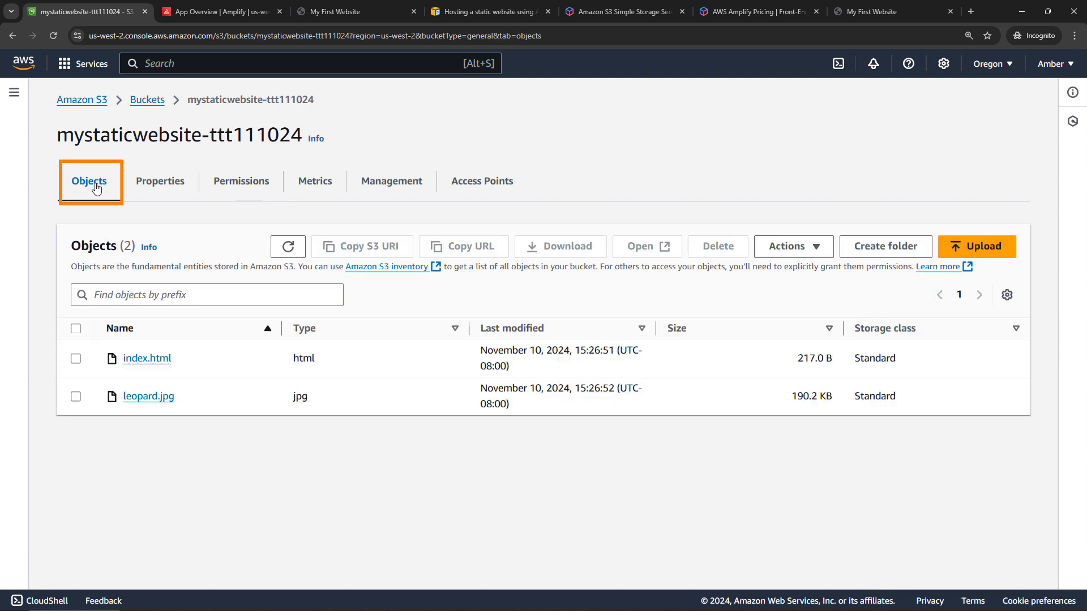
{"action": "left_click", "coordinate": [975, 245]}
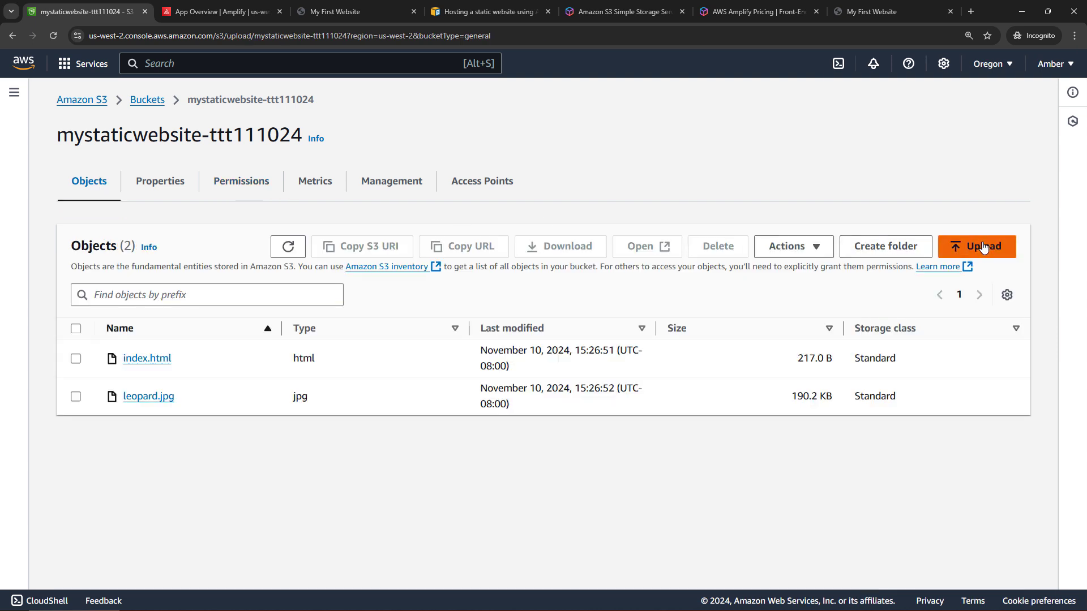
- Add the edited index.html and upload it, replacing the old page
{"action": "left_click", "coordinate": [976, 246]}
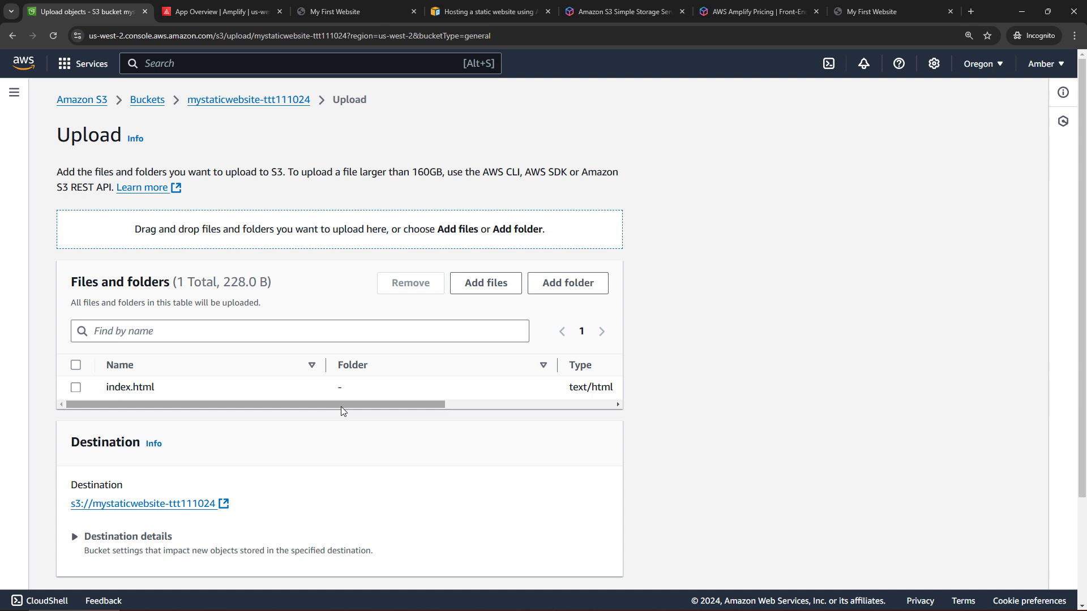
{"action": "scroll", "scroll_direction": "down", "scroll_amount": 3}
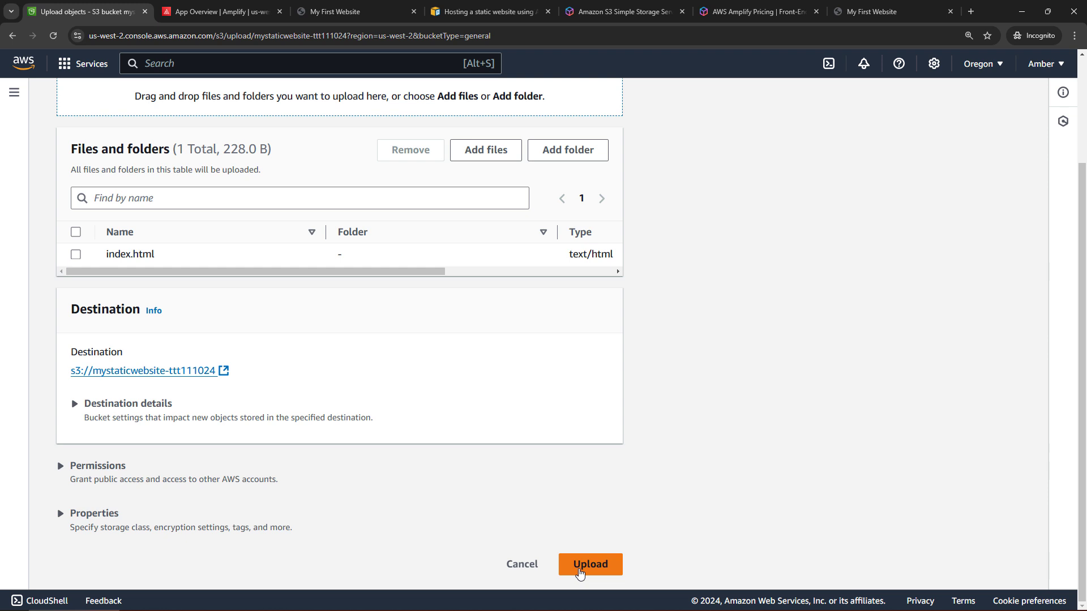
{"action": "left_click", "coordinate": [590, 564]}
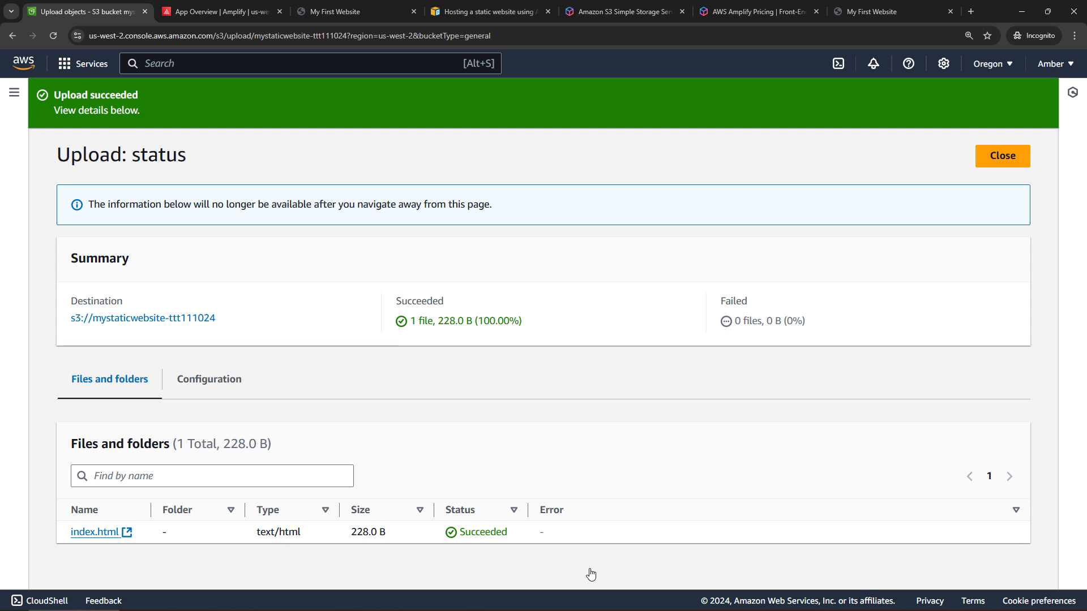
{"action": "mouse_move", "coordinate": [323, 53]}
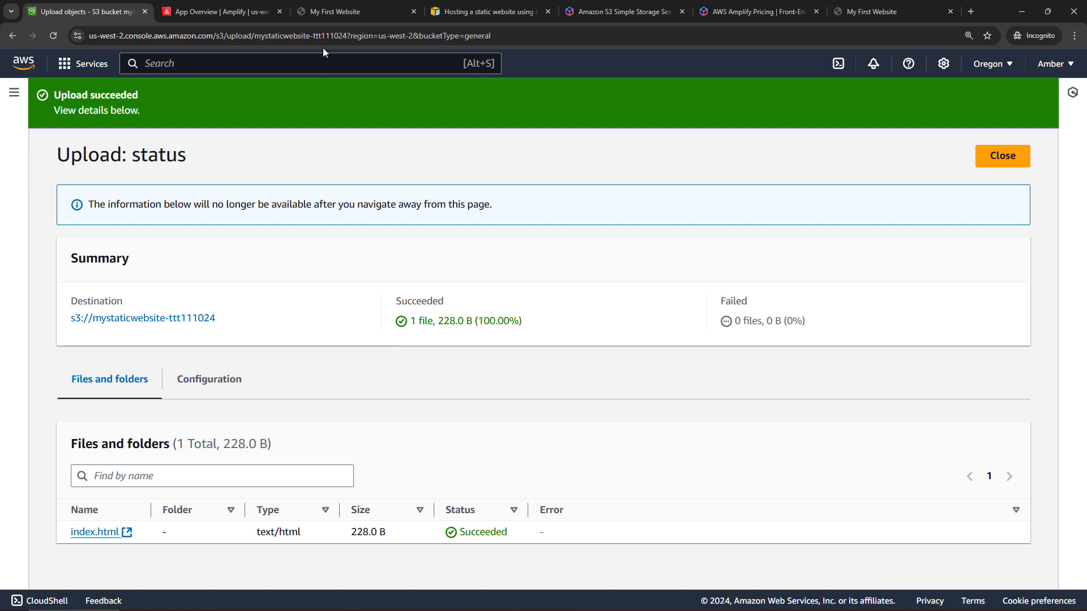
- Reload the staging site tab, which still shows the old My Summer Vacation heading
{"action": "left_click", "coordinate": [355, 11]}
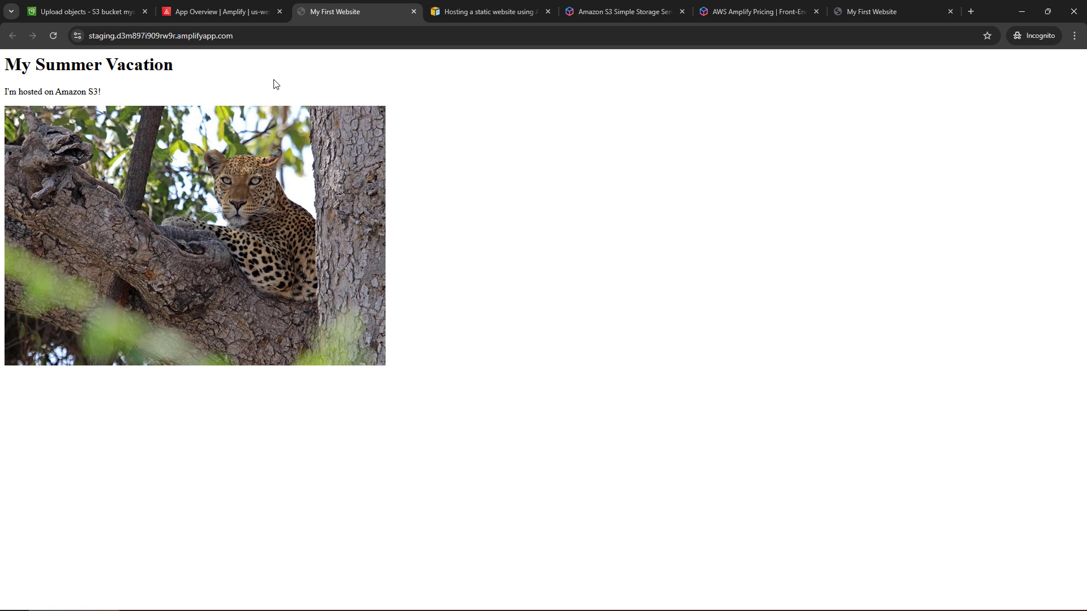
{"action": "left_click", "coordinate": [54, 35]}
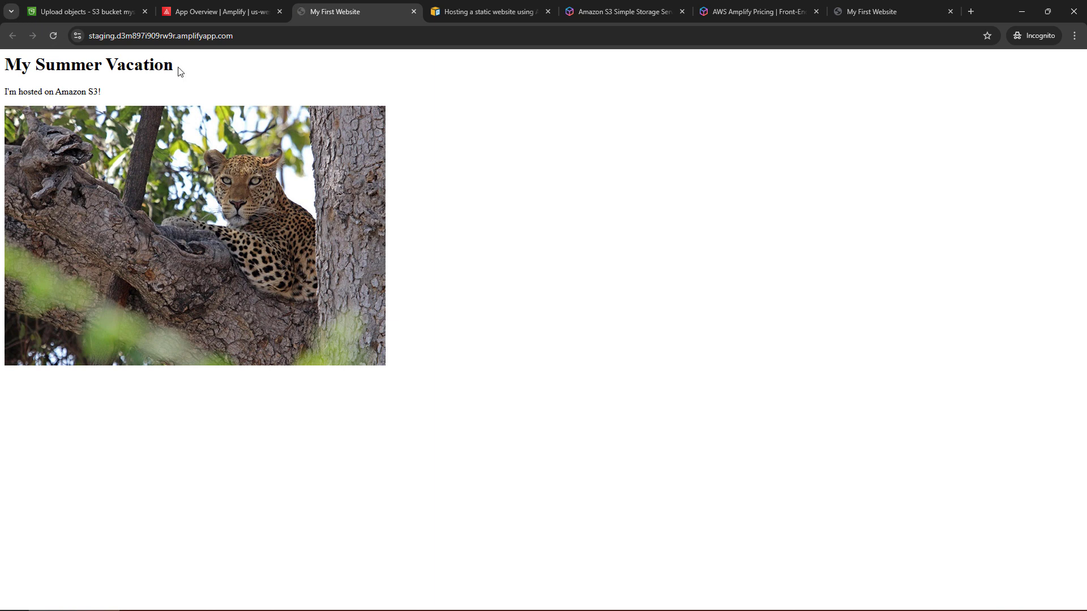
- Redeploy app3844's staging branch manually from the Amazon S3 bucket
{"action": "left_click", "coordinate": [222, 11]}
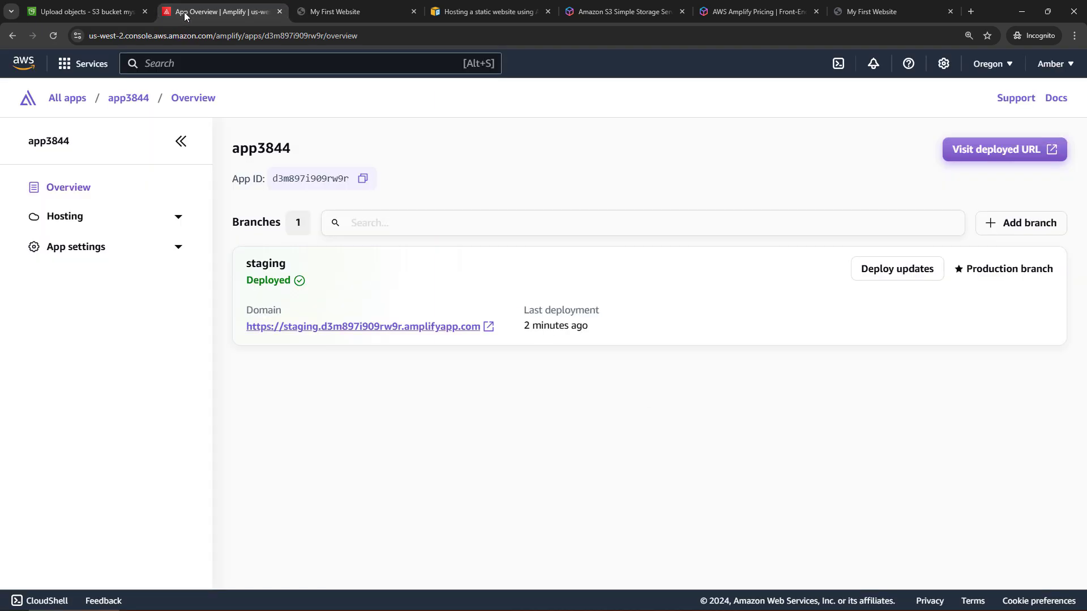
{"action": "mouse_move", "coordinate": [896, 270]}
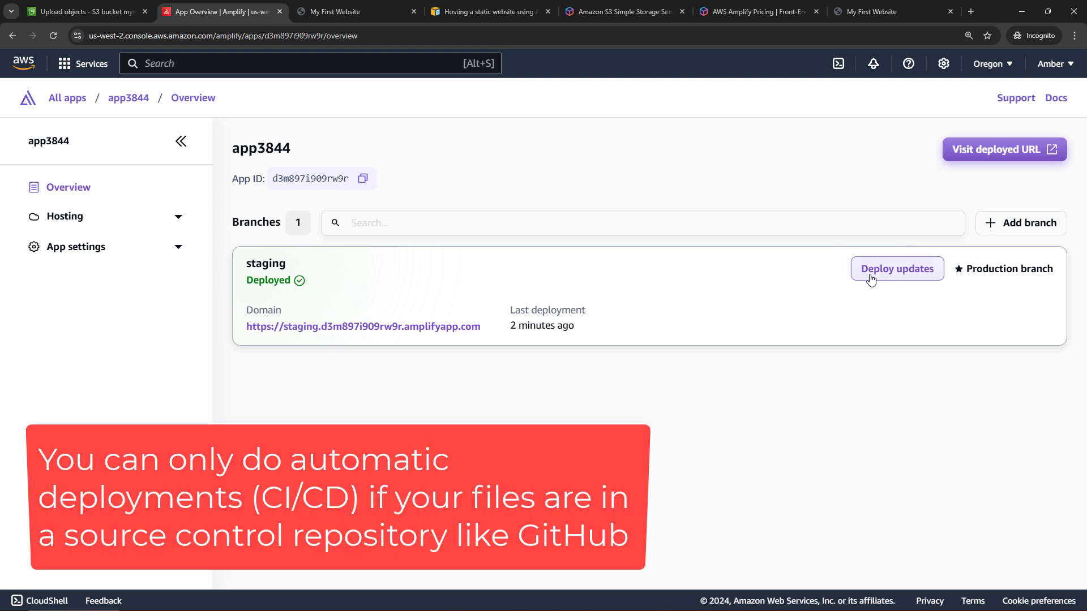
{"action": "left_click", "coordinate": [896, 269]}
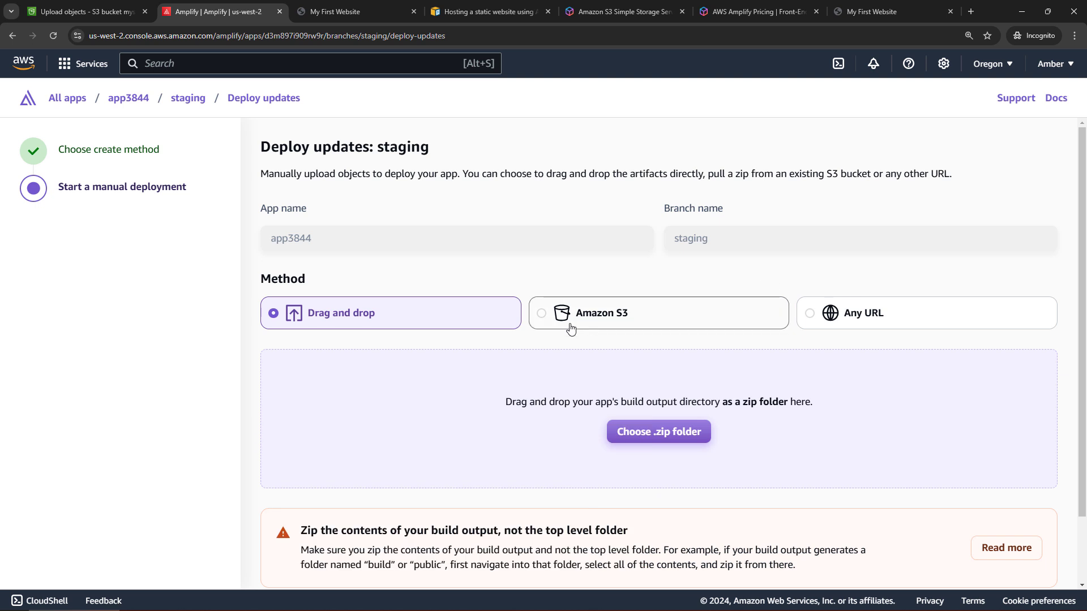
{"action": "left_click", "coordinate": [542, 313]}
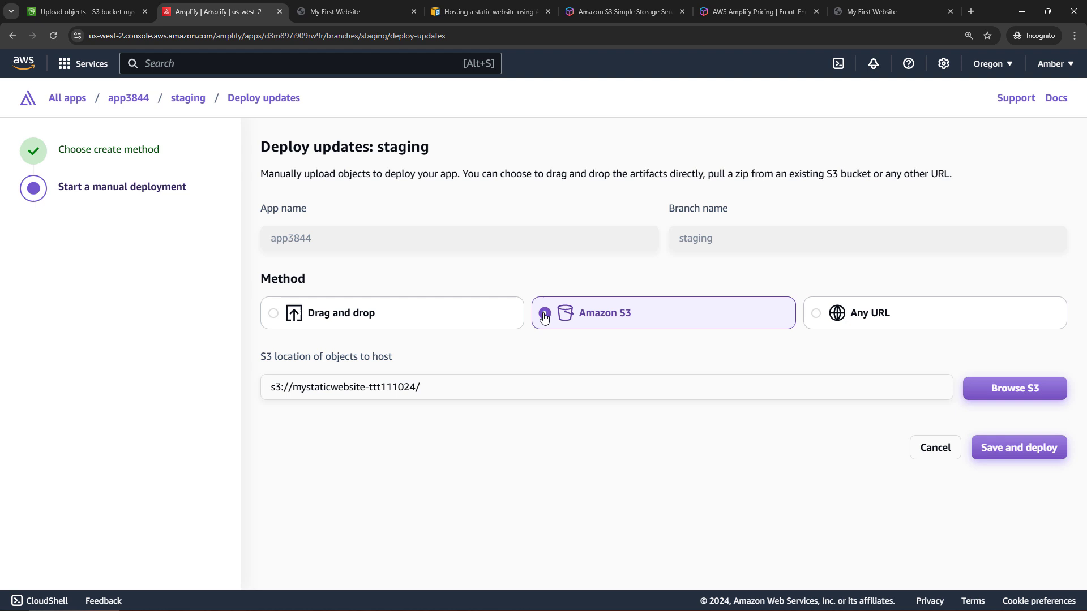
{"action": "mouse_move", "coordinate": [1018, 447]}
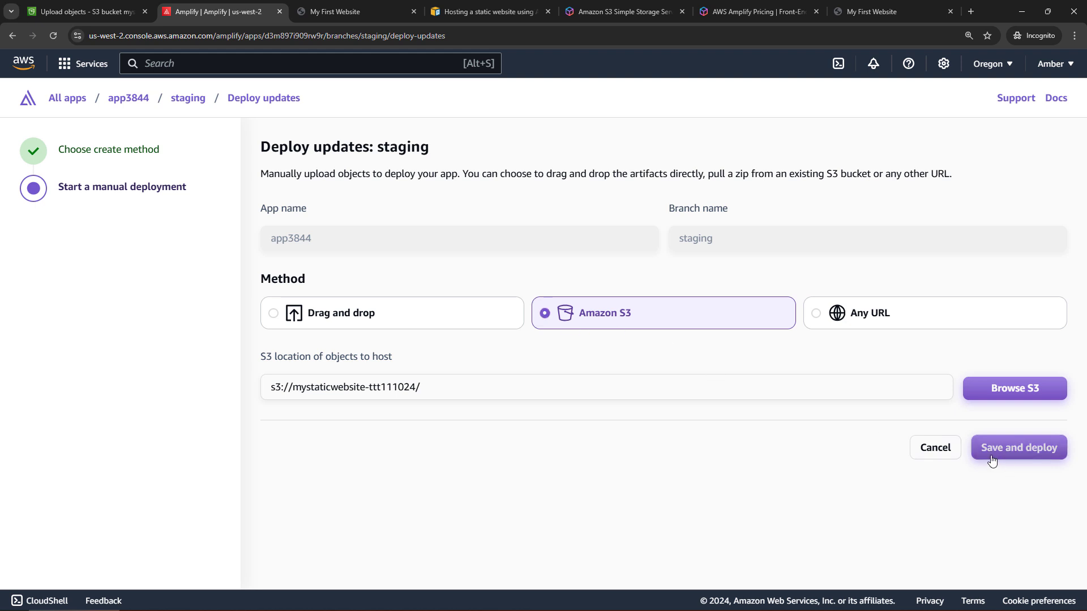
{"action": "left_click", "coordinate": [1017, 447]}
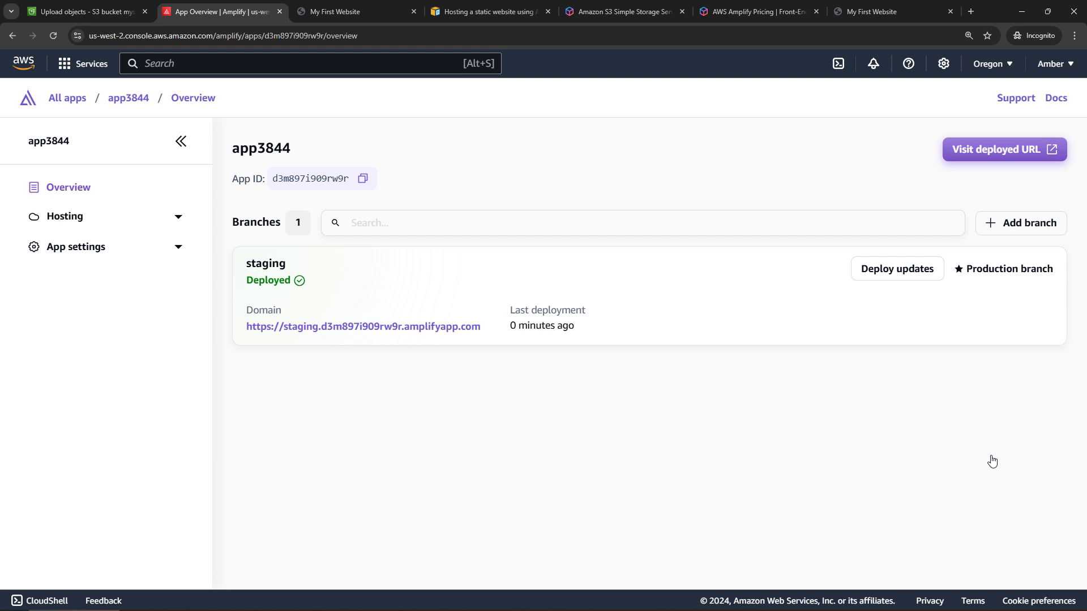
{"action": "mouse_move", "coordinate": [362, 326]}
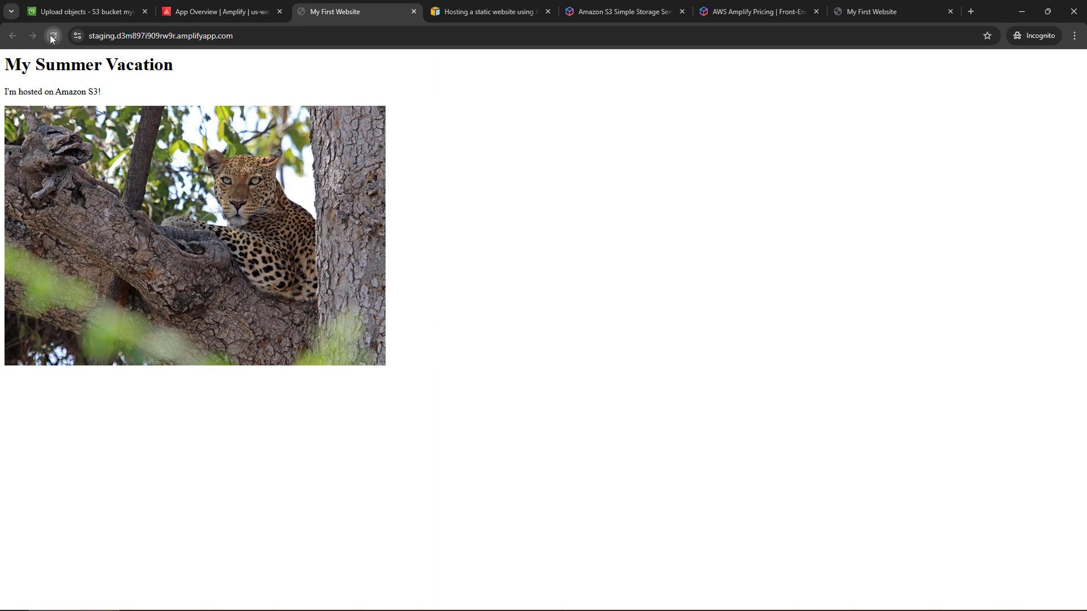
- Reload the live site to see 'My Summer Vacation - UPDATED!' and return to Amplify
{"action": "left_click", "coordinate": [53, 35]}
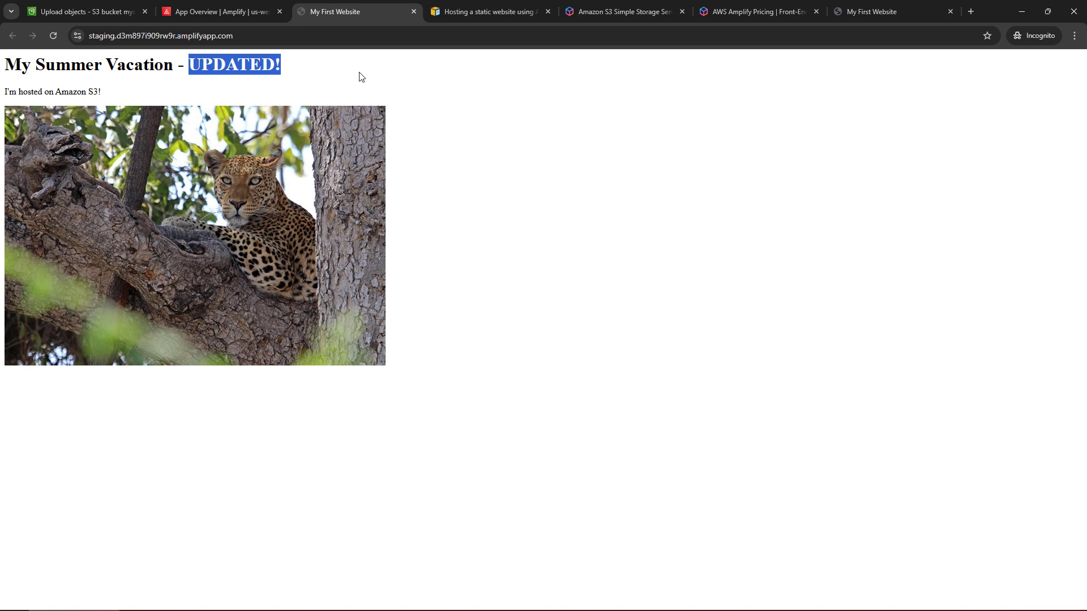
{"action": "left_click", "coordinate": [222, 12]}
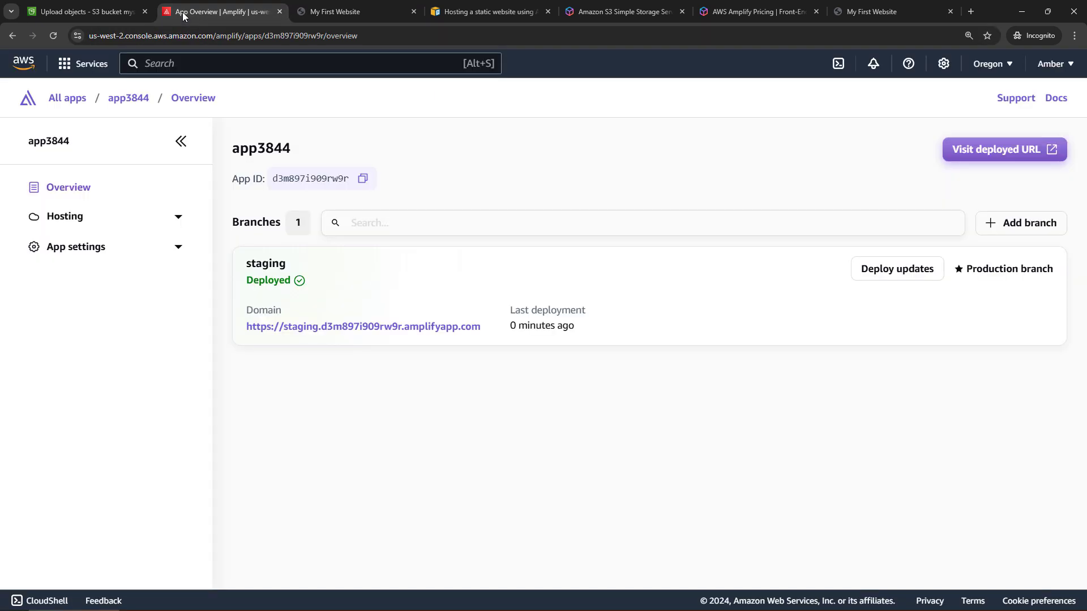
{"action": "mouse_move", "coordinate": [189, 83]}
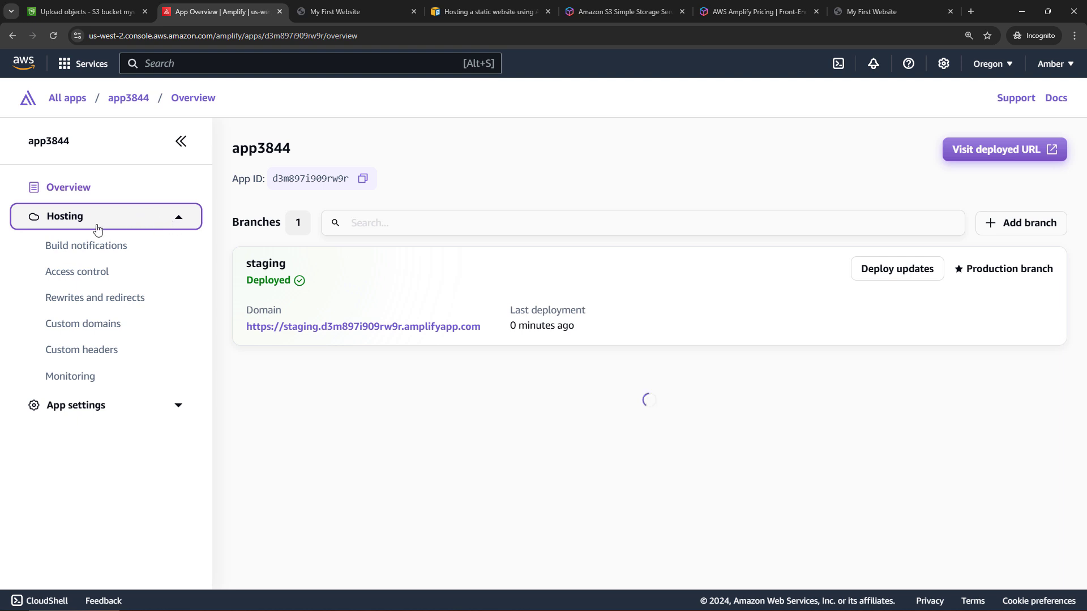
- Check custom domain availability for somedomainidonotown.com, finding it available on Route 53
{"action": "left_click", "coordinate": [82, 323]}
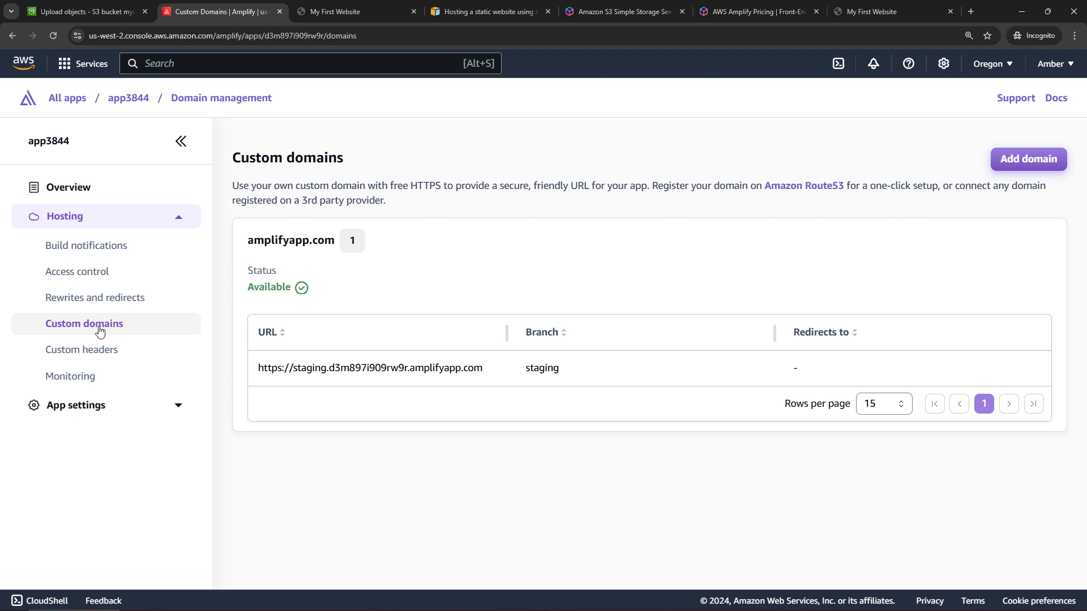
{"action": "left_click", "coordinate": [1028, 158]}
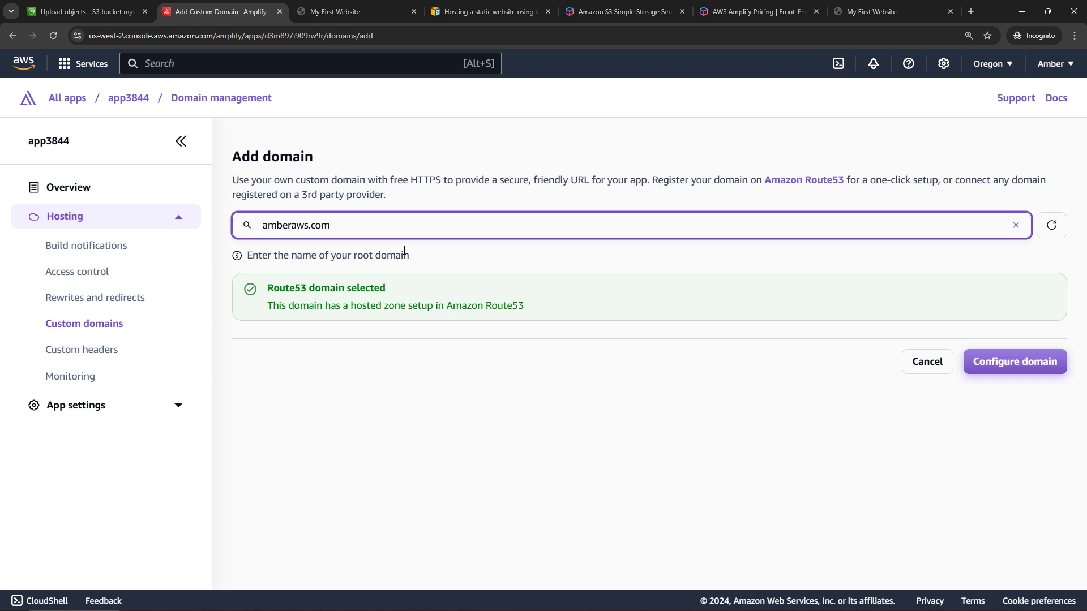
{"action": "left_click", "coordinate": [1016, 224]}
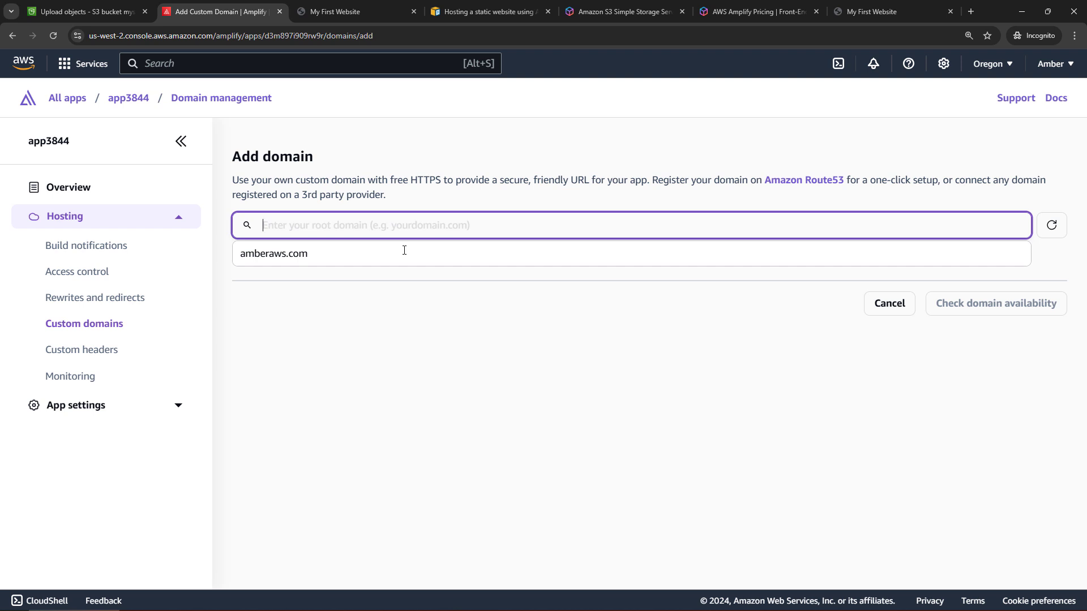
{"action": "type", "text": "somedomainidonotown.com"}
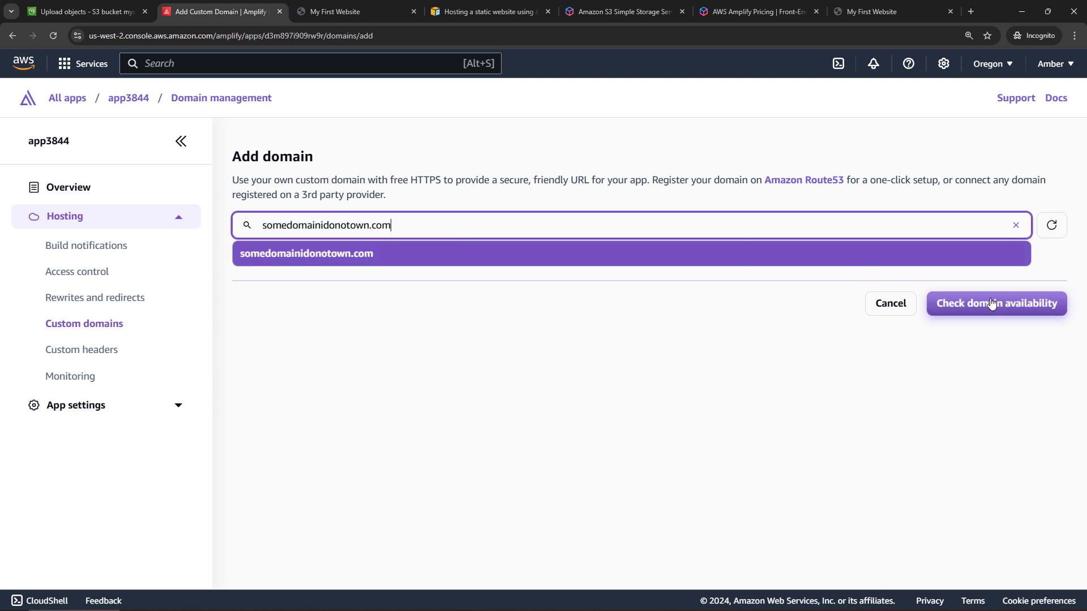
{"action": "left_click", "coordinate": [995, 303]}
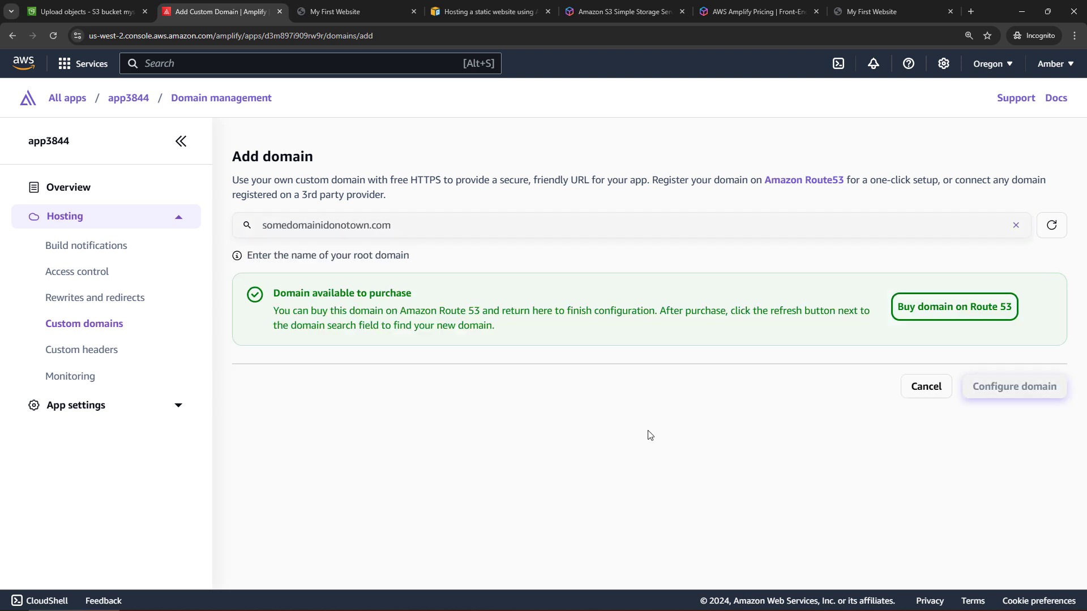
{"action": "mouse_move", "coordinate": [810, 344]}
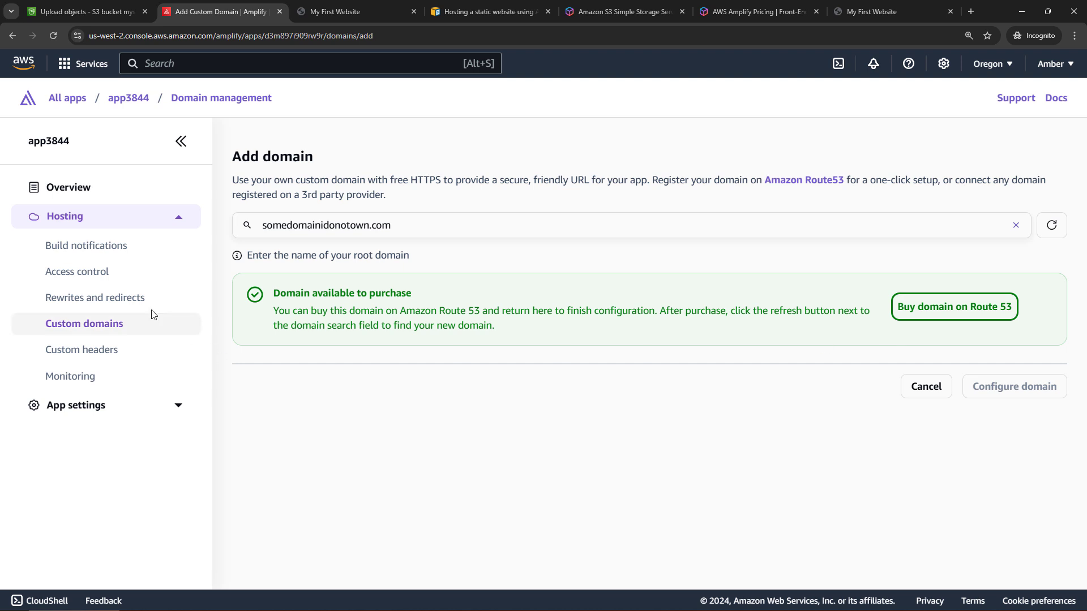
- Bring up the app's rewrites and redirects page
{"action": "left_click", "coordinate": [97, 298]}
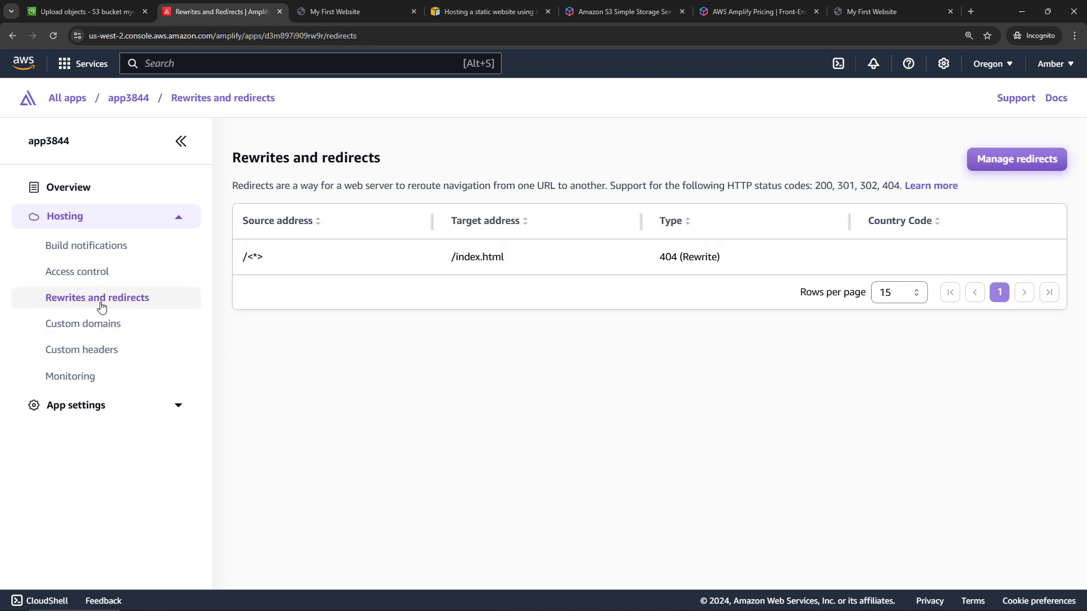
- View app3844's custom headers, then its monitoring request and data transfer metrics
{"action": "left_click", "coordinate": [82, 350]}
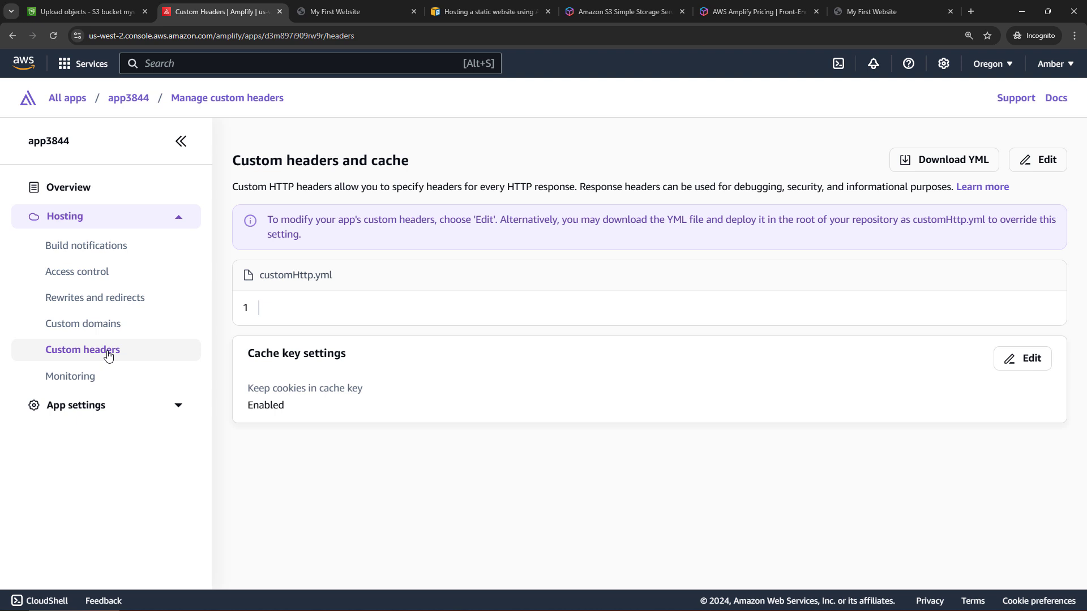
{"action": "left_click", "coordinate": [70, 375]}
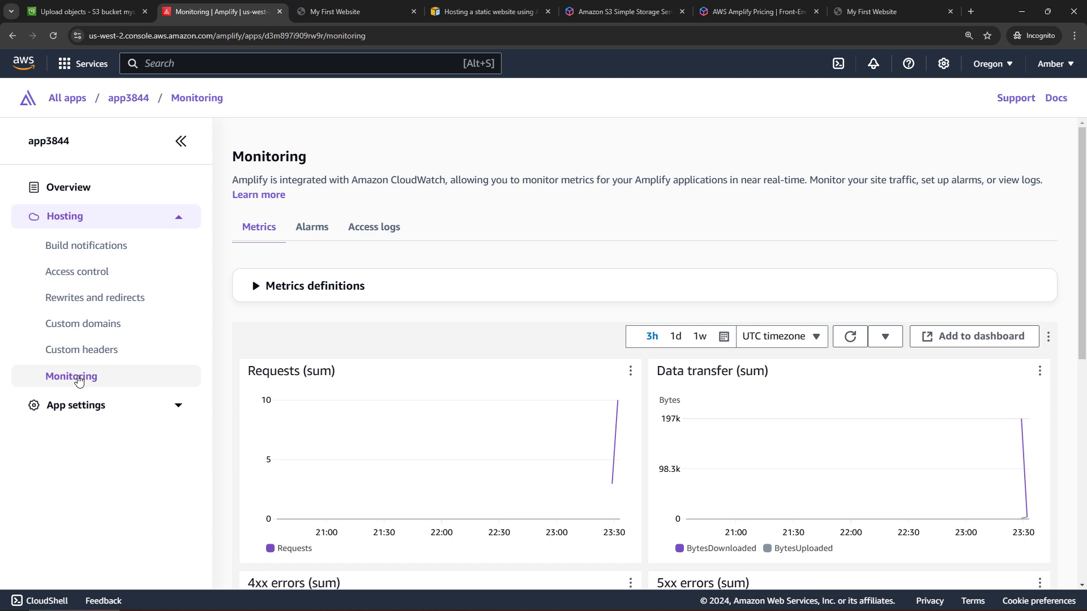
{"action": "left_click", "coordinate": [76, 405]}
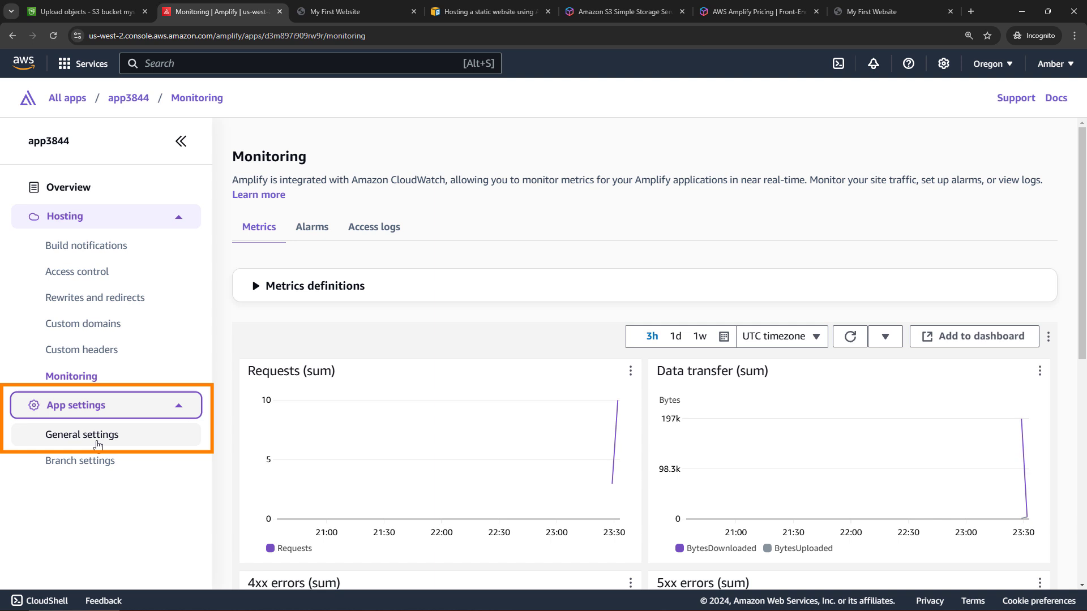
- Delete app3844 from General settings, confirming with 'delete', and return to the S3 tab
{"action": "left_click", "coordinate": [83, 435]}
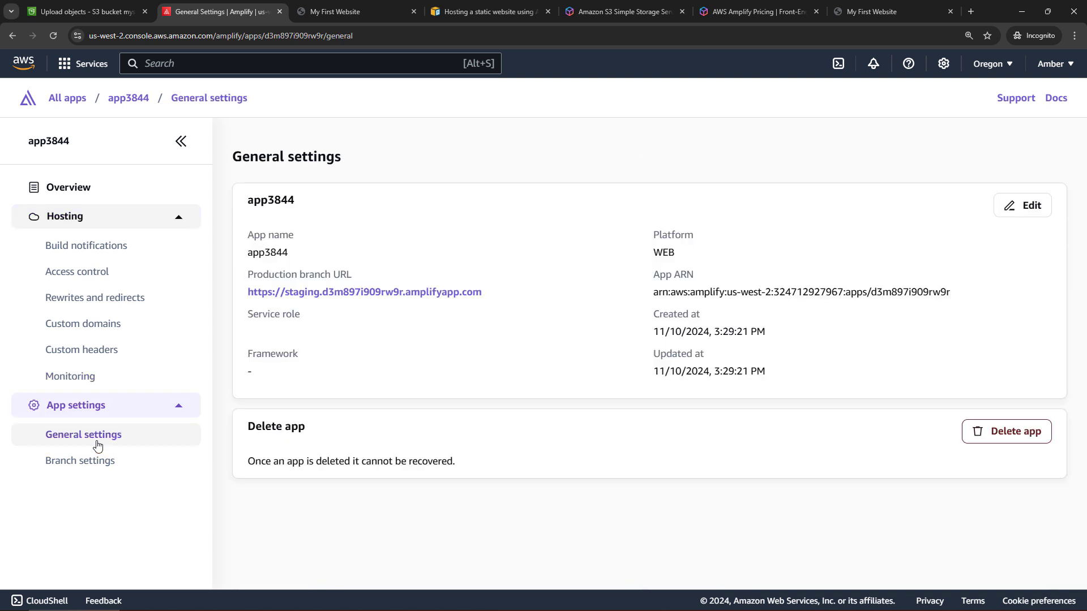
{"action": "mouse_move", "coordinate": [1006, 431]}
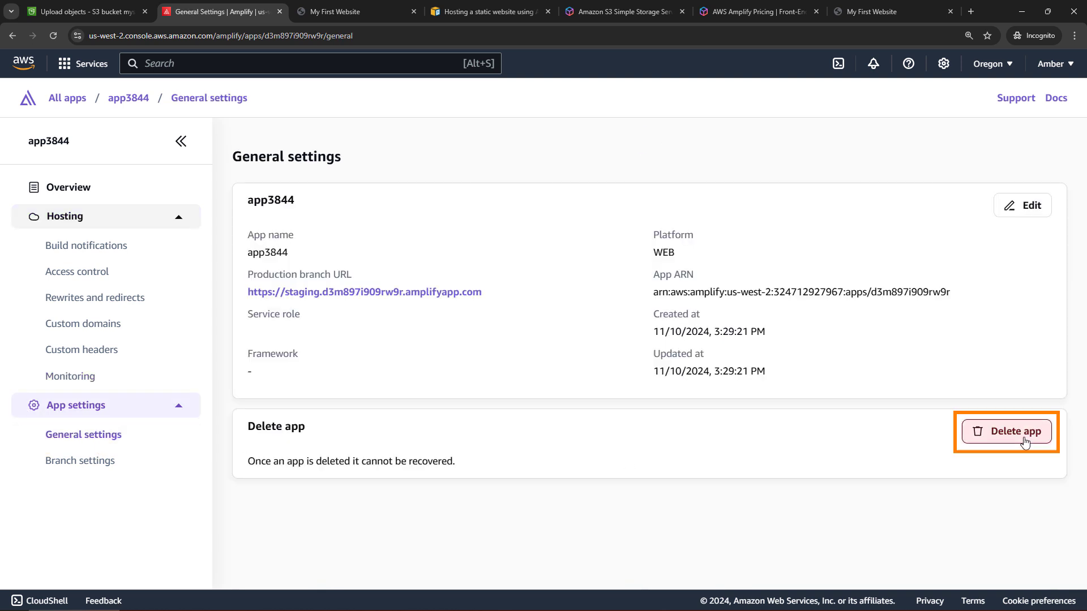
{"action": "left_click", "coordinate": [1005, 432]}
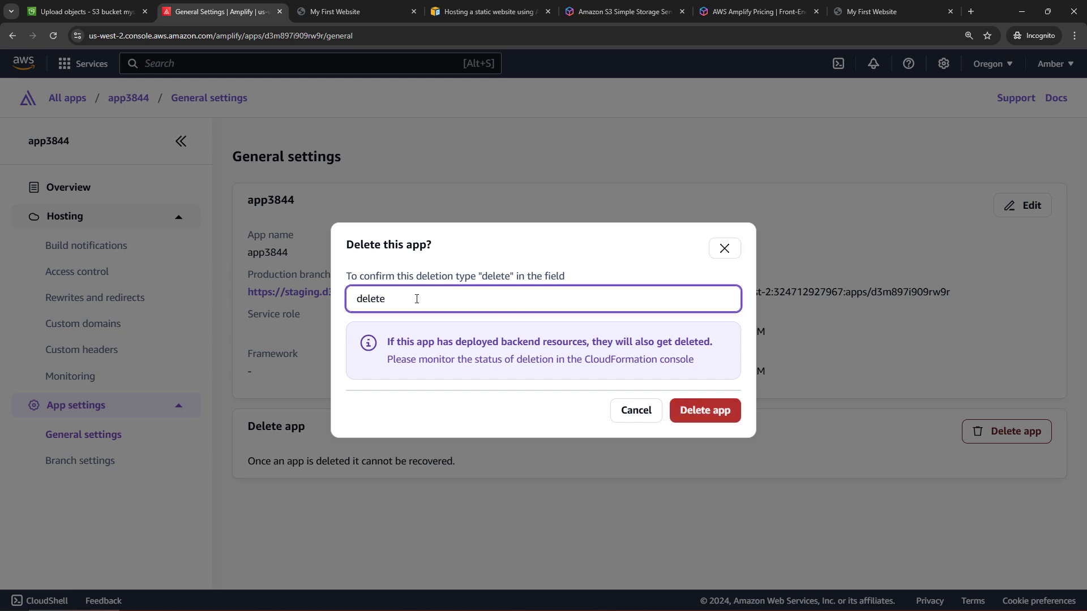
{"action": "left_click", "coordinate": [703, 410]}
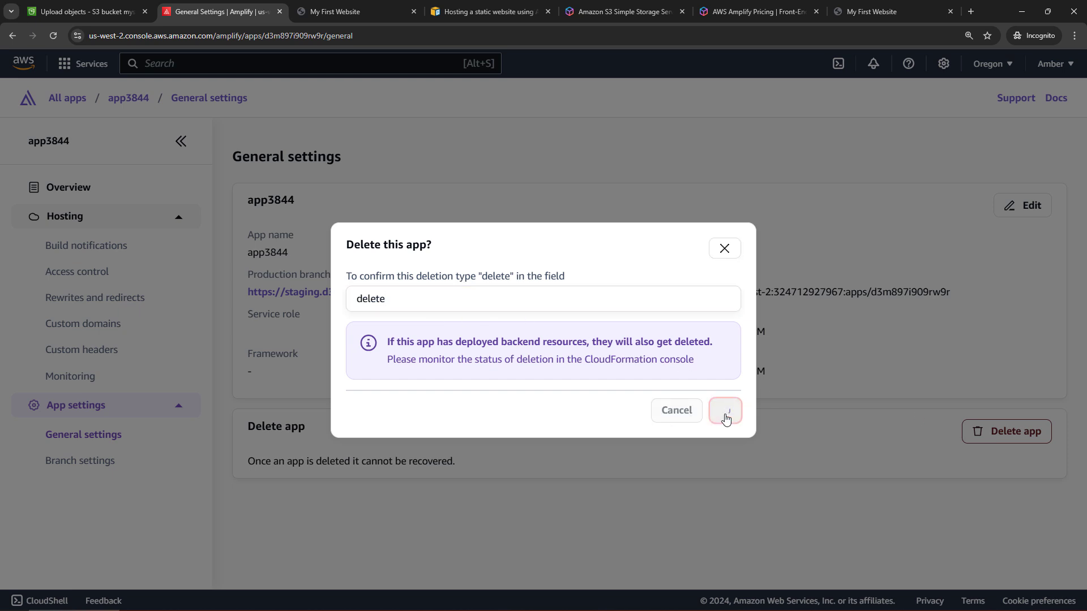
{"action": "left_click", "coordinate": [725, 410]}
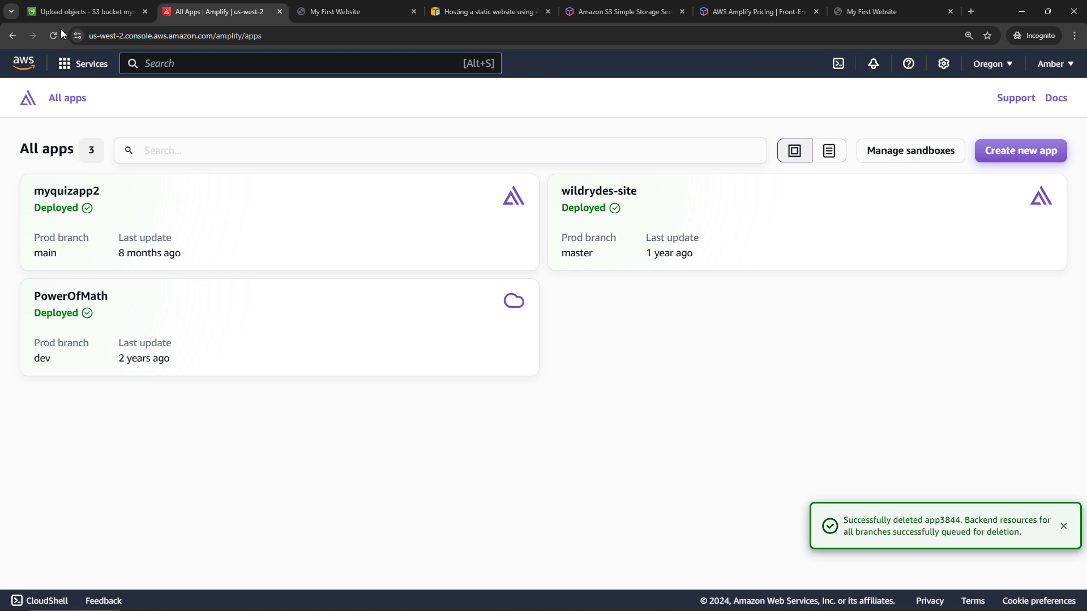
{"action": "left_click", "coordinate": [82, 12]}
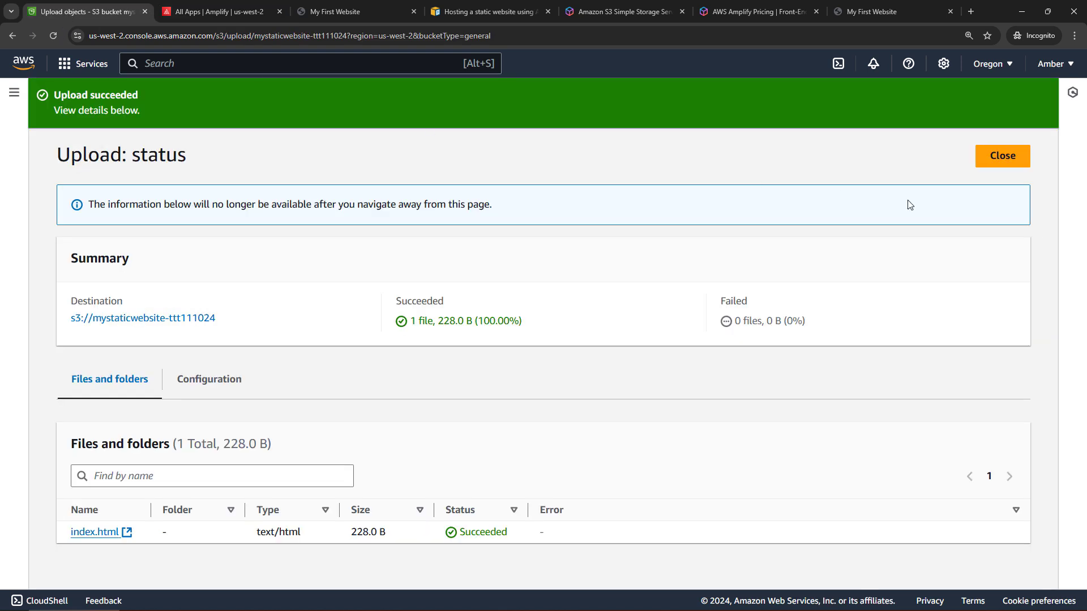
- Empty the mystaticwebsite-ttt111024 bucket, permanently deleting all its objects
{"action": "left_click", "coordinate": [1001, 155]}
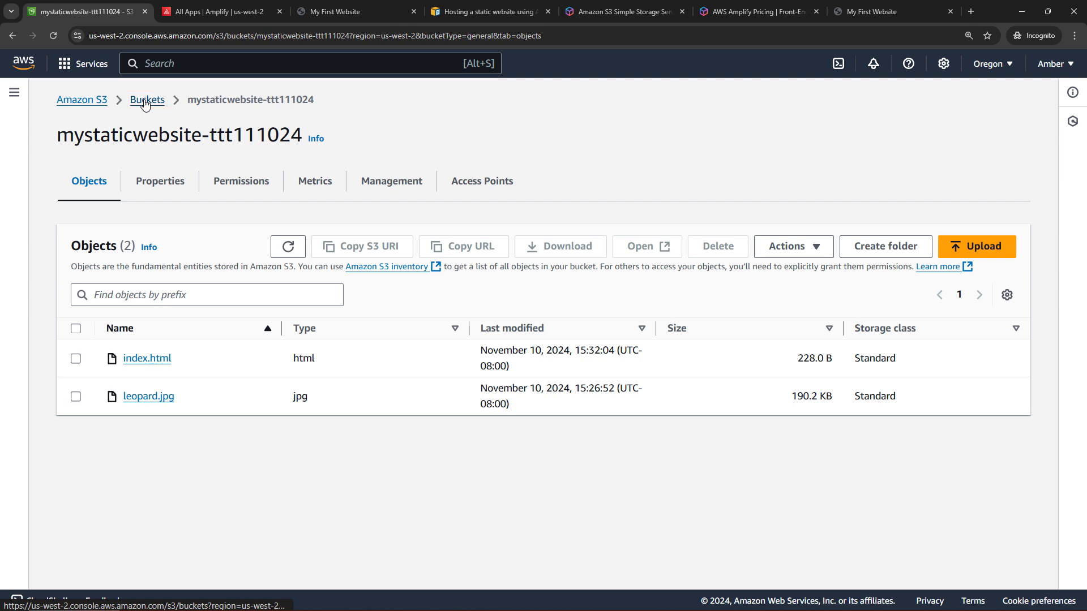
{"action": "left_click", "coordinate": [146, 100]}
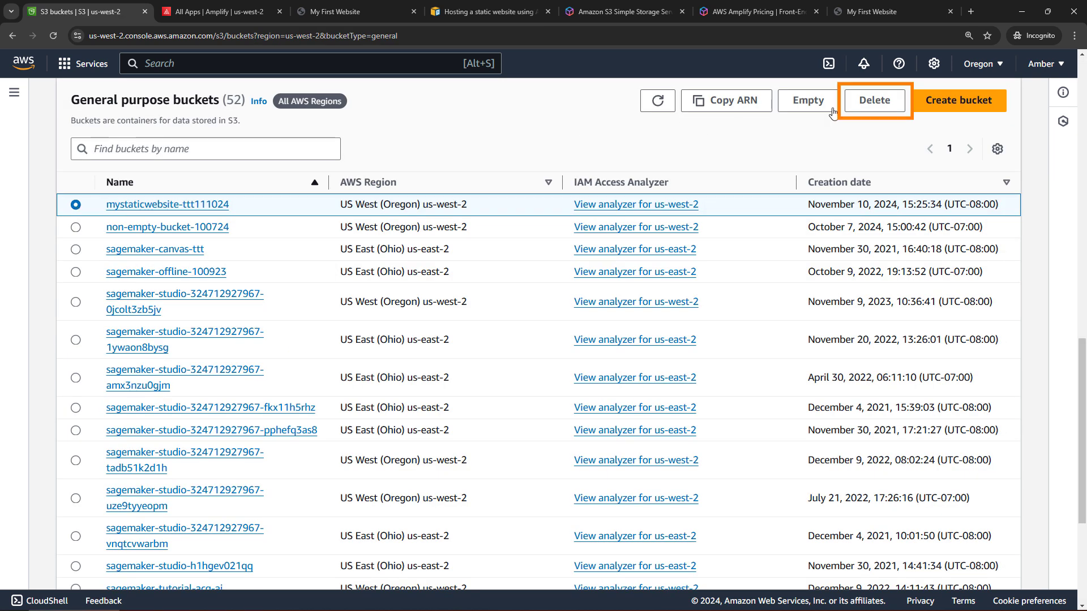
{"action": "left_click", "coordinate": [872, 99]}
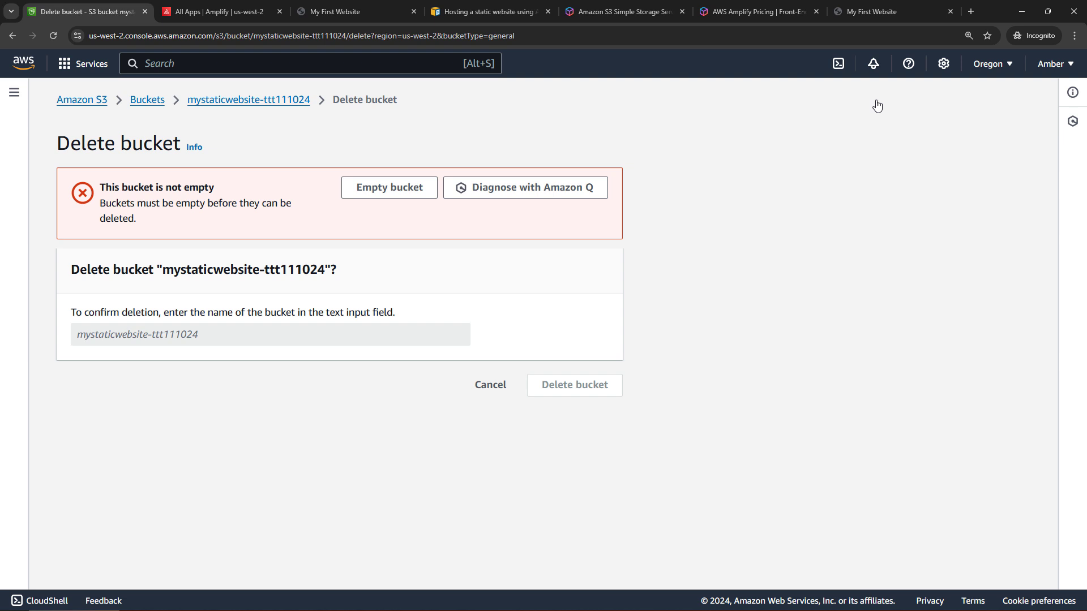
{"action": "mouse_move", "coordinate": [401, 202]}
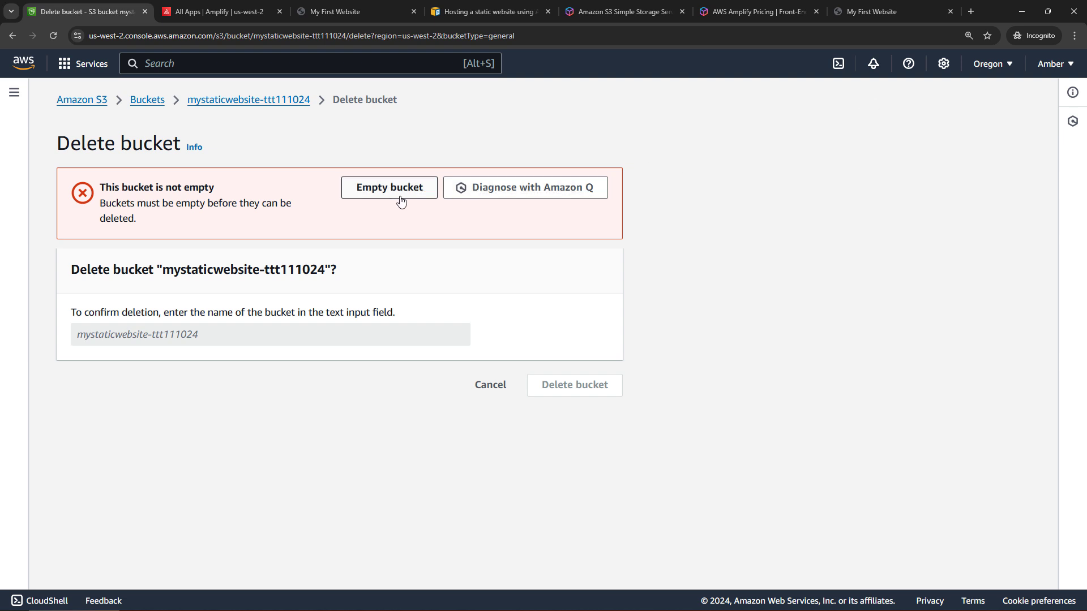
{"action": "left_click", "coordinate": [389, 187]}
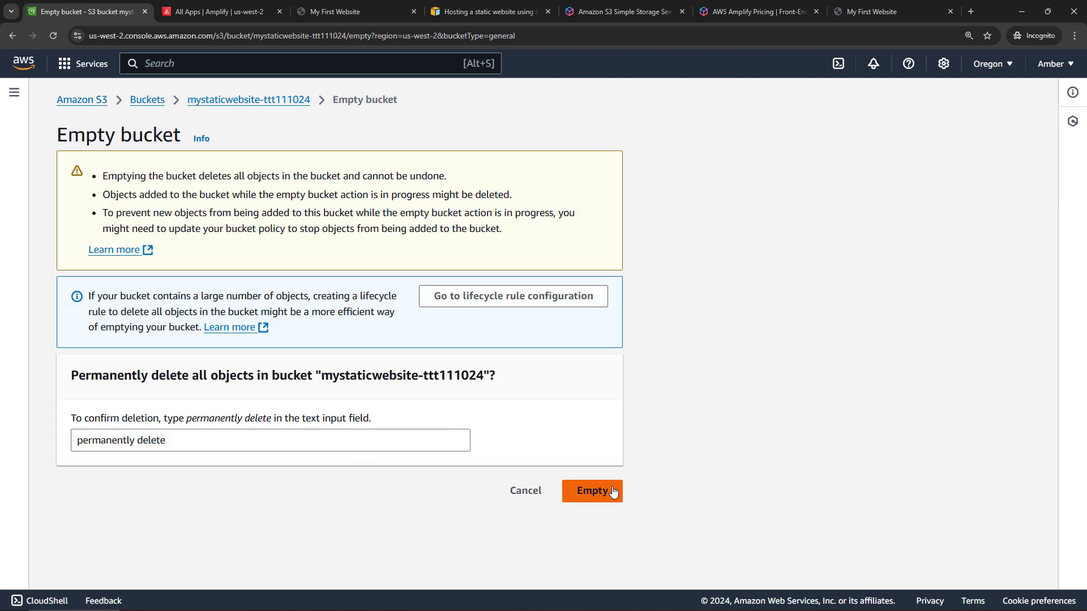
{"action": "left_click", "coordinate": [592, 490]}
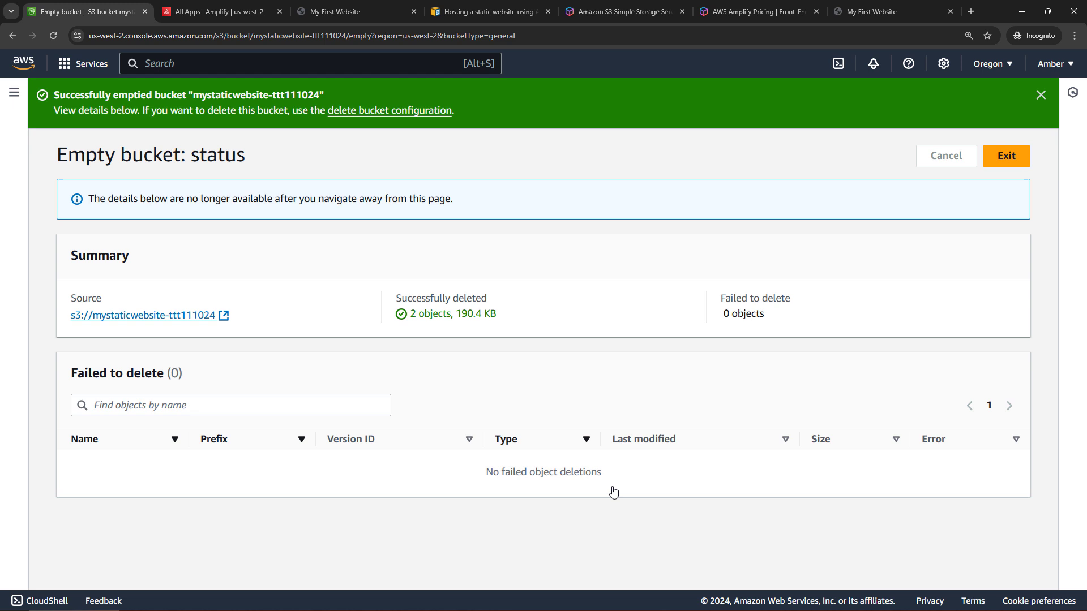
- Delete the now-empty bucket by name and switch to the S3 static website hosting guide
{"action": "left_click", "coordinate": [388, 110]}
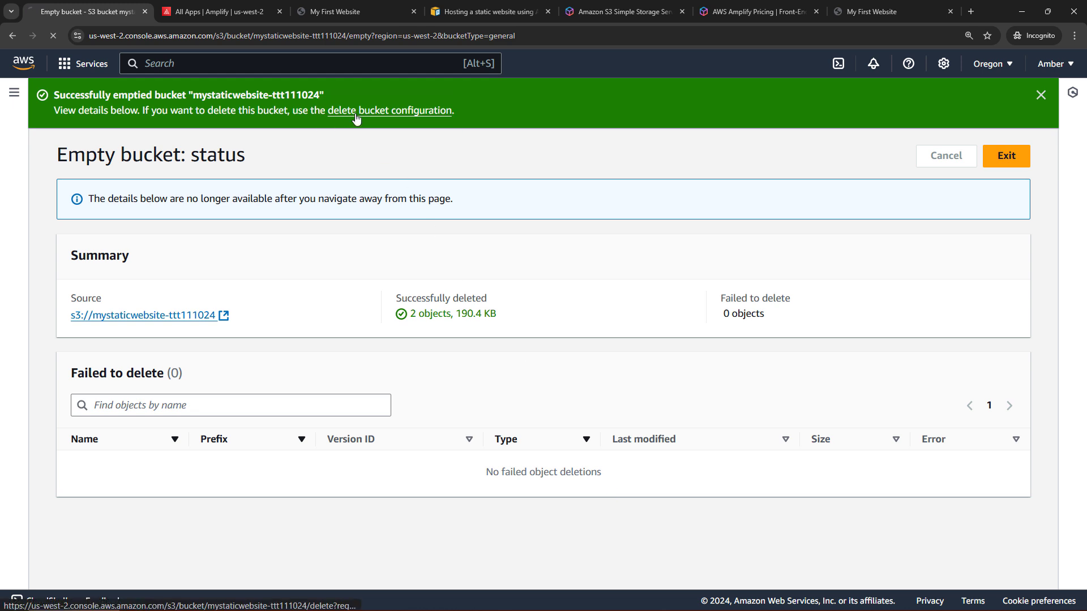
{"action": "left_click", "coordinate": [389, 111]}
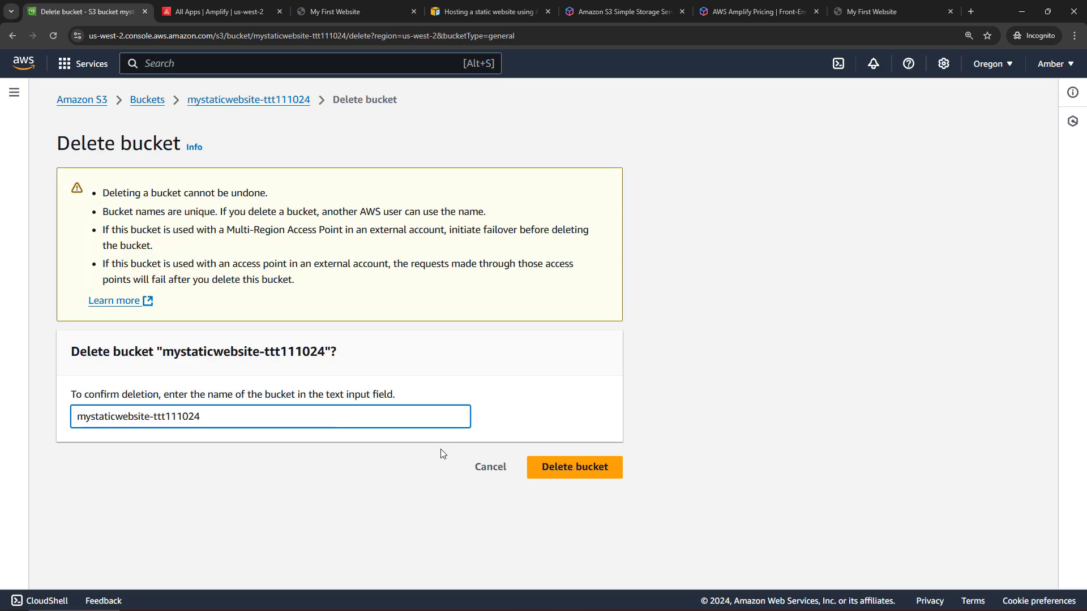
{"action": "left_click", "coordinate": [573, 467]}
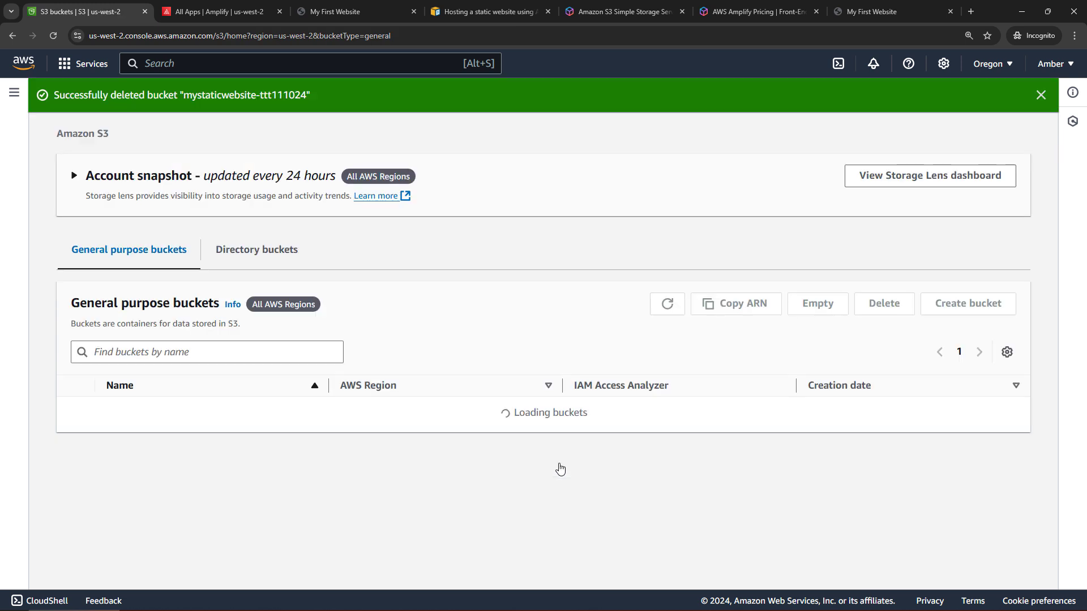
{"action": "left_click", "coordinate": [490, 12]}
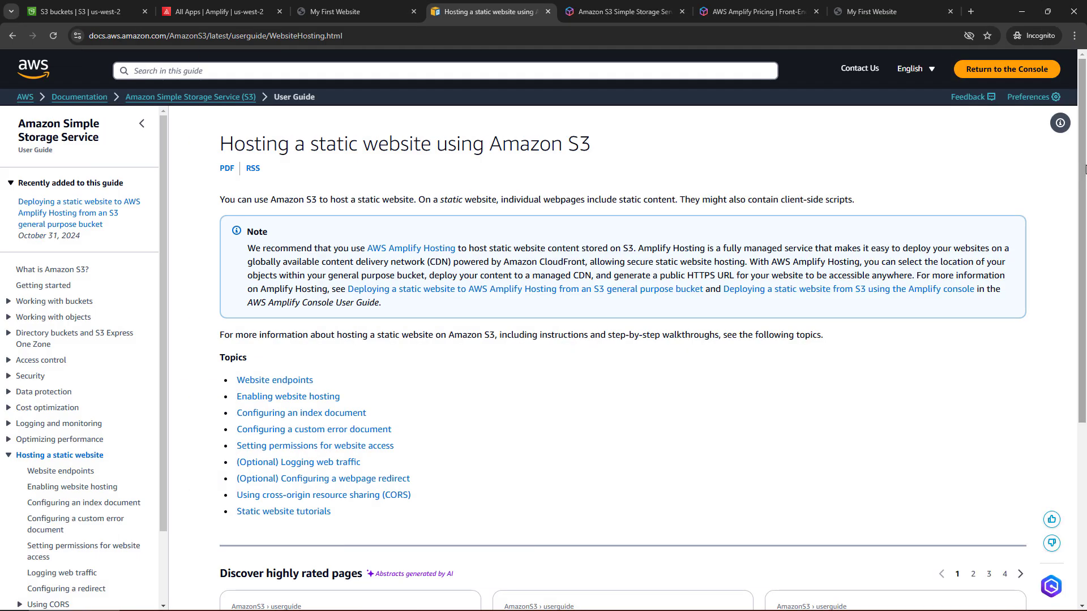